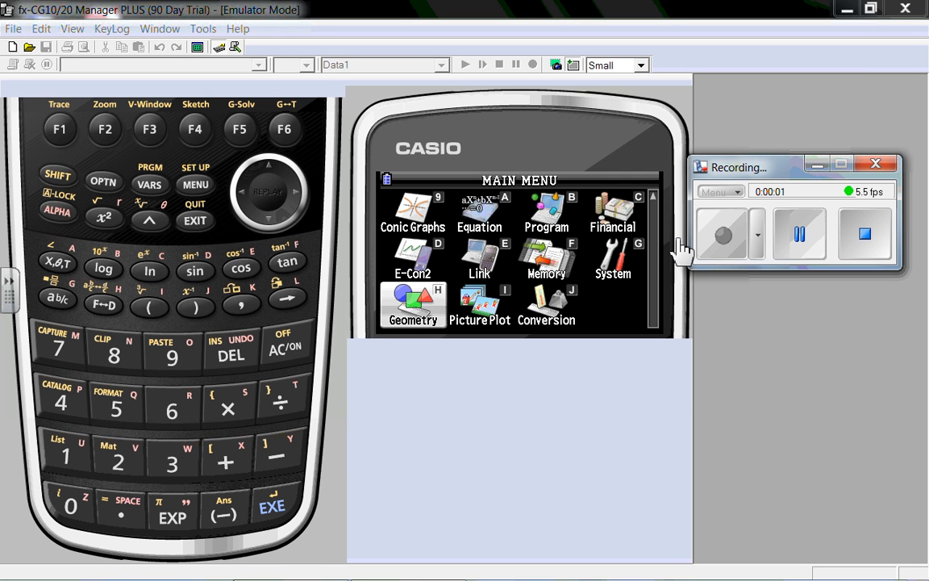
mouse_move(264, 158)
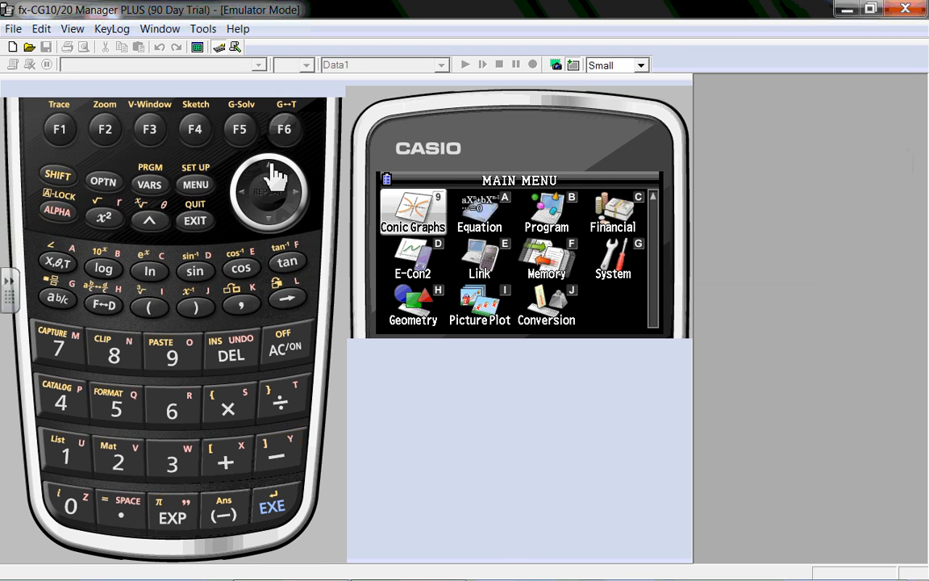
Enter Dyna Graph mode from the main menu and clear the previously stored dynamic functions
left_click(271, 169)
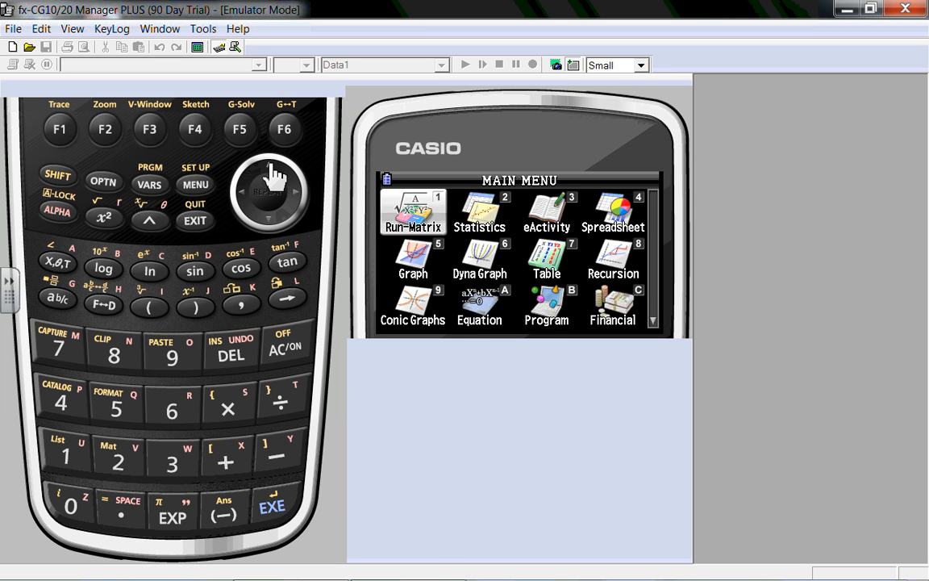
mouse_move(272, 186)
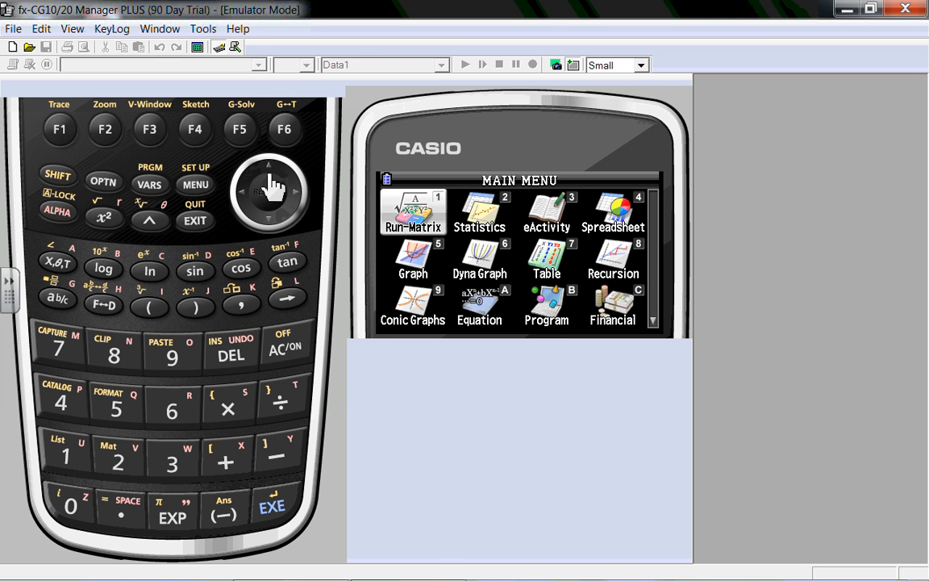
left_click(267, 207)
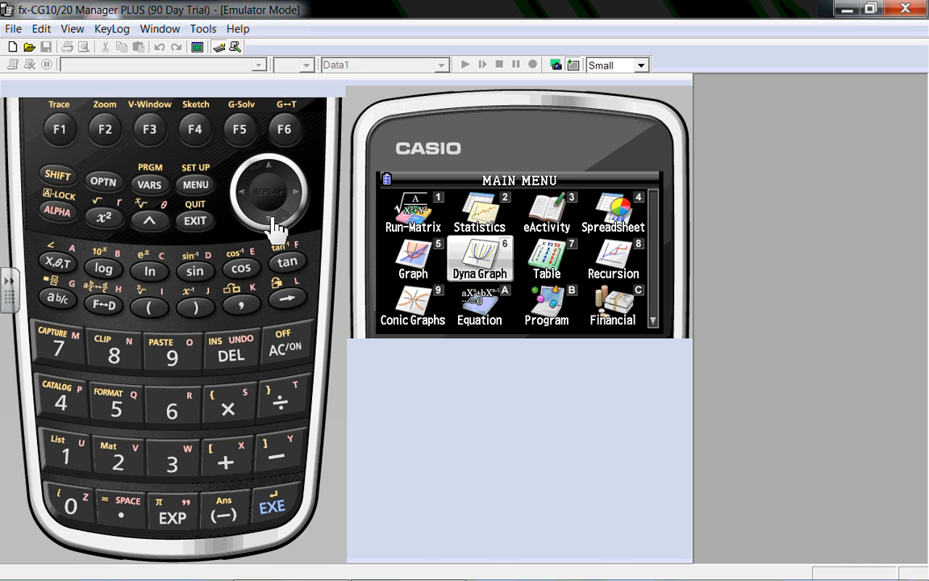
left_click(479, 258)
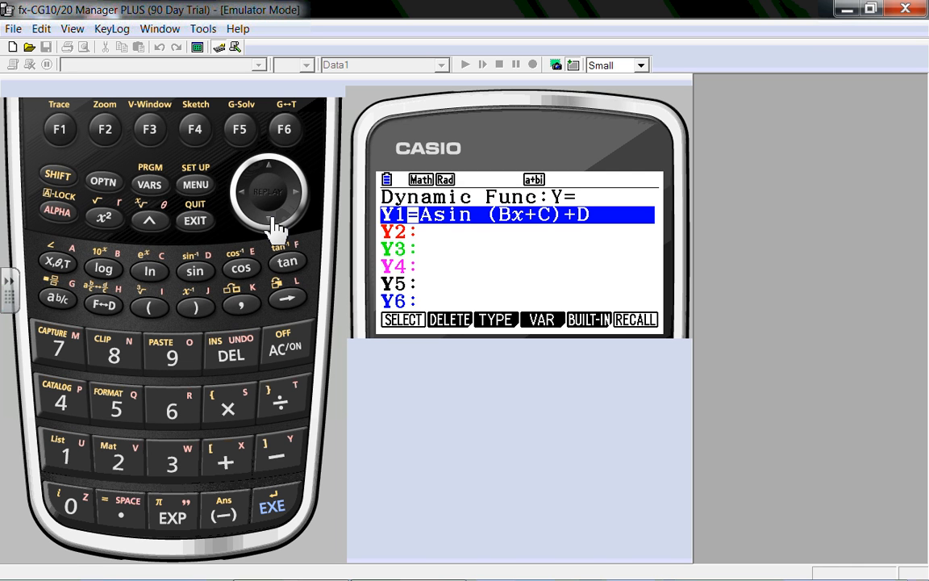
mouse_move(105, 142)
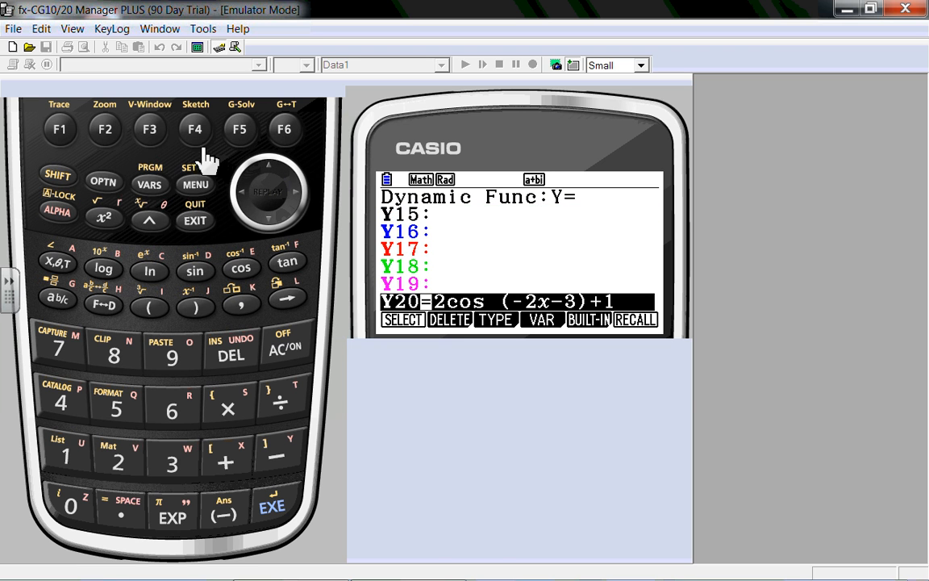
left_click(448, 319)
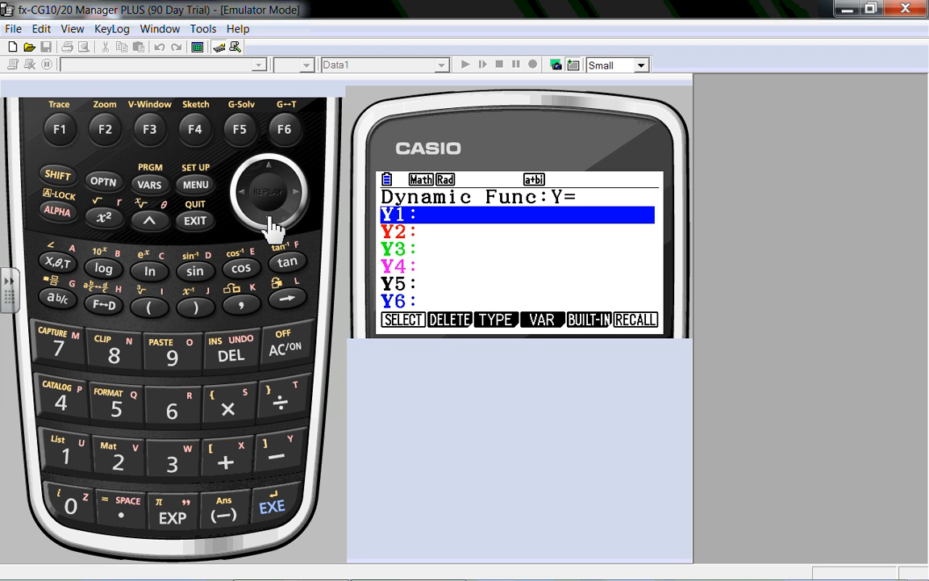
mouse_move(208, 298)
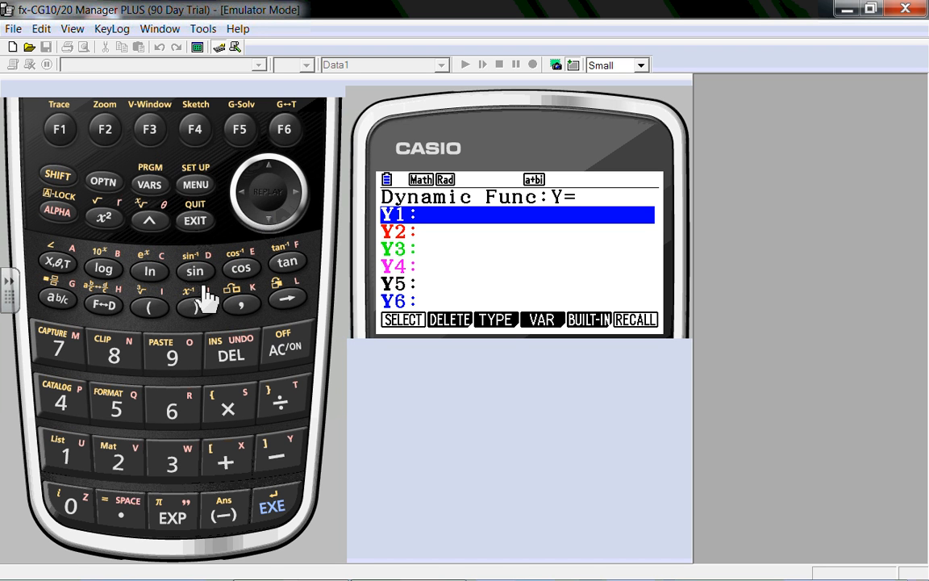
mouse_move(103, 268)
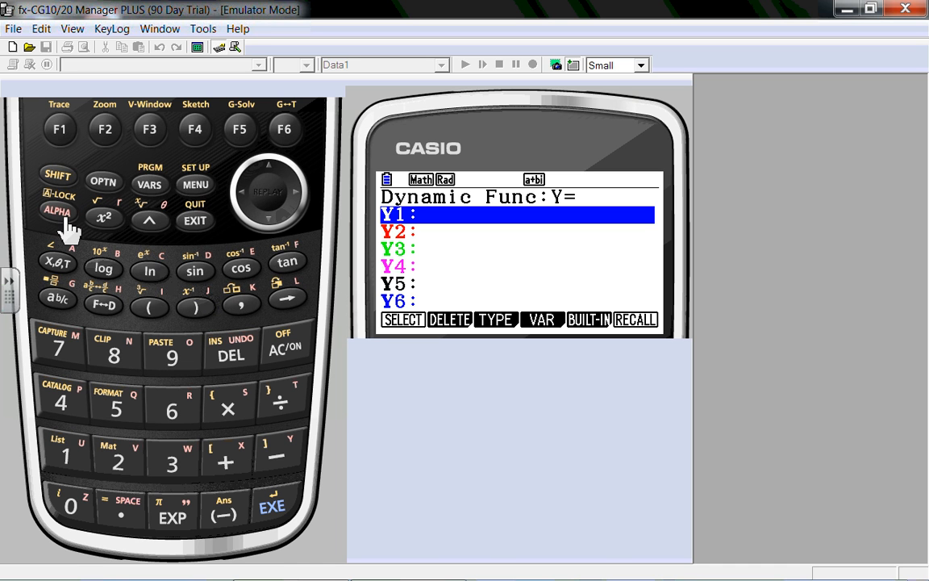
Enter Y1=Mx+B as the dynamic function and confirm it
left_click(54, 212)
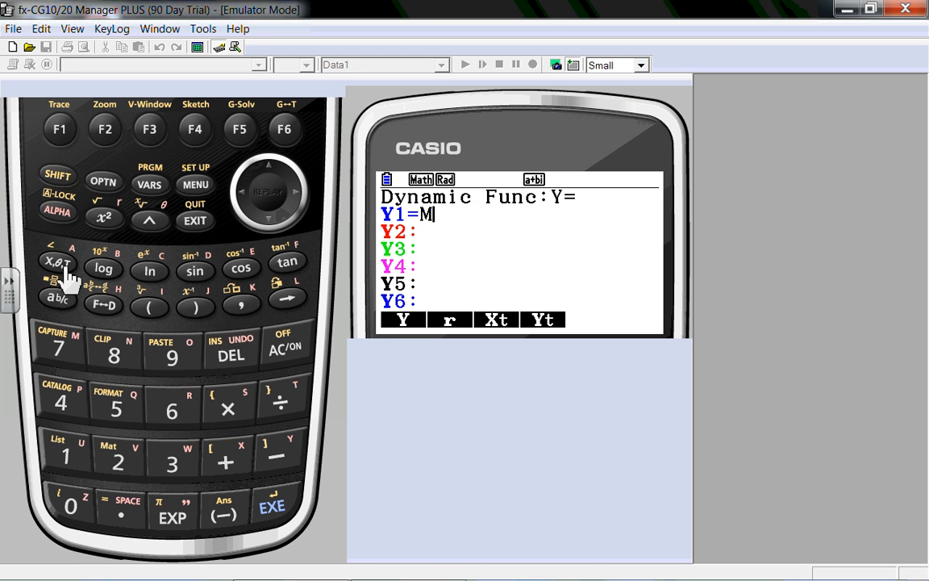
left_click(55, 261)
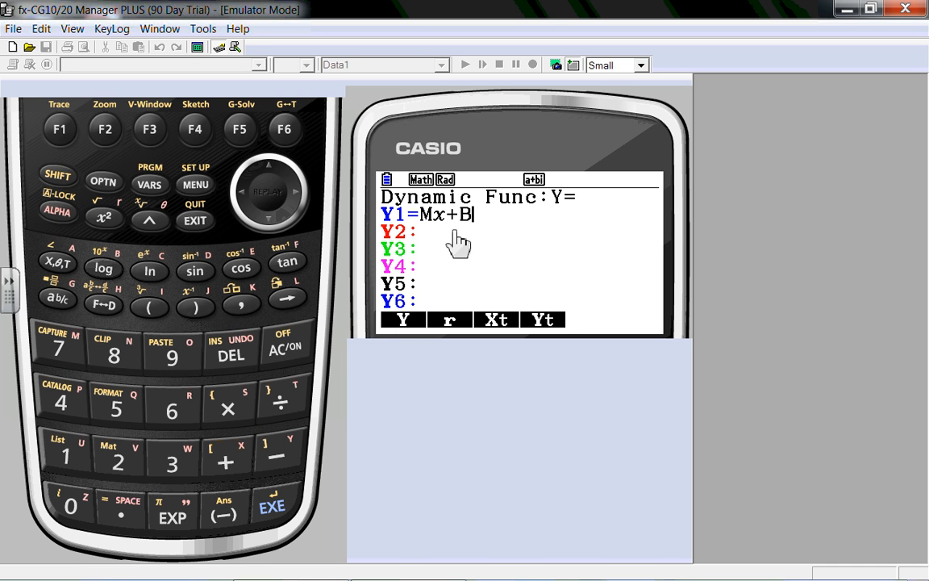
left_click(271, 508)
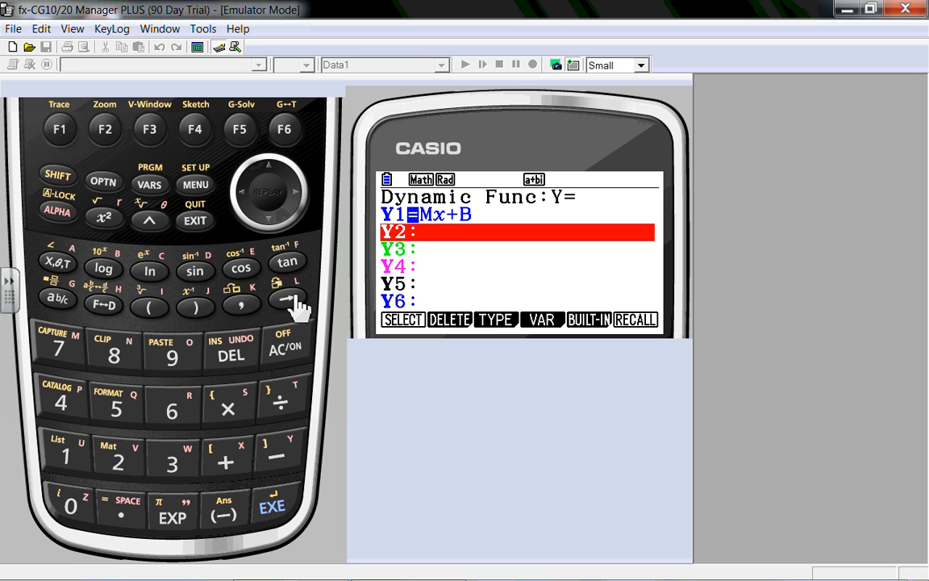
mouse_move(287, 164)
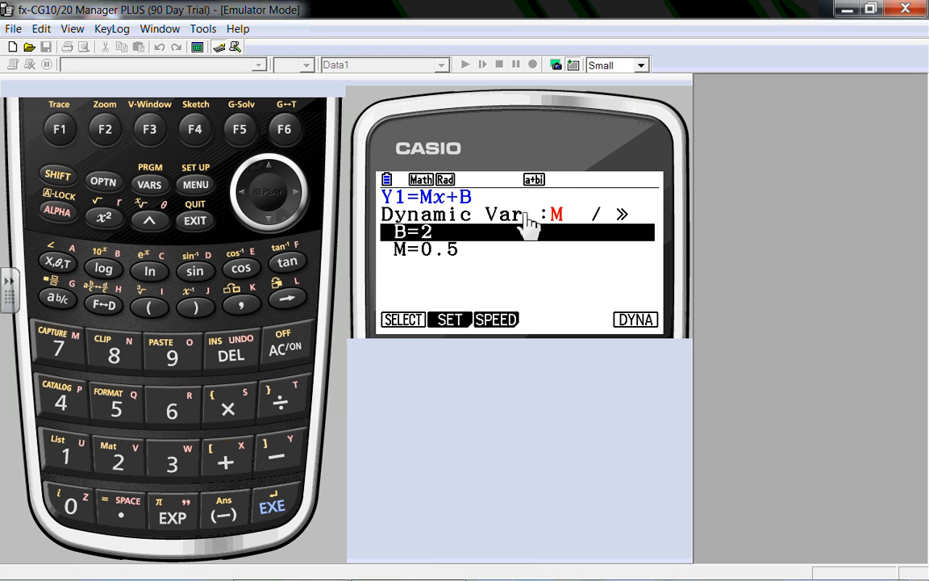
mouse_move(477, 210)
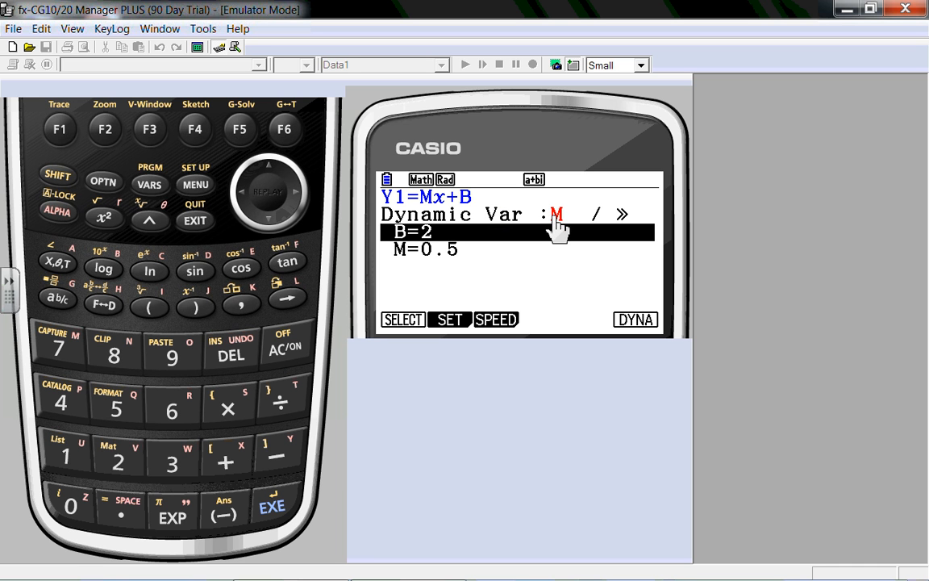
mouse_move(476, 234)
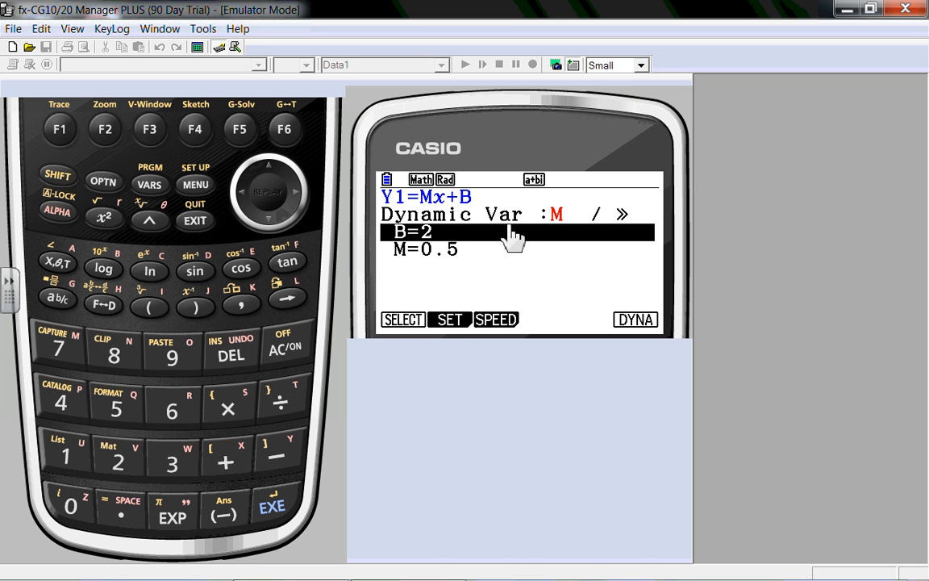
mouse_move(113, 139)
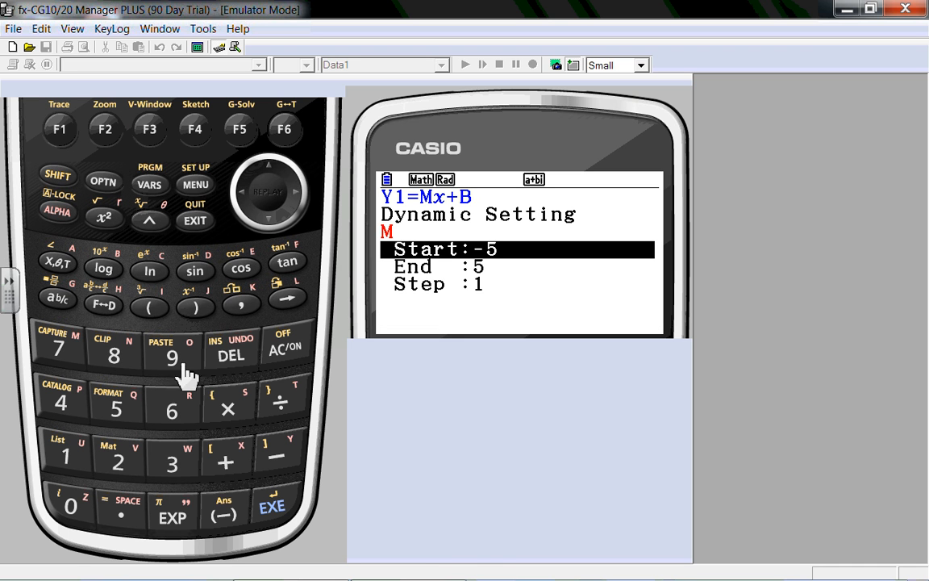
mouse_move(274, 229)
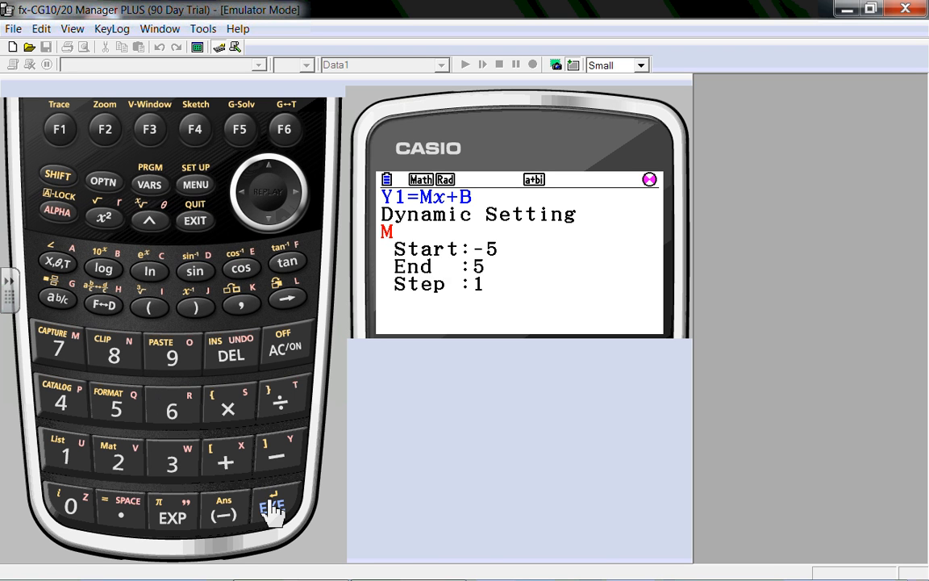
Confirm M's step value of 1 and leave the dynamic range settings
left_click(194, 219)
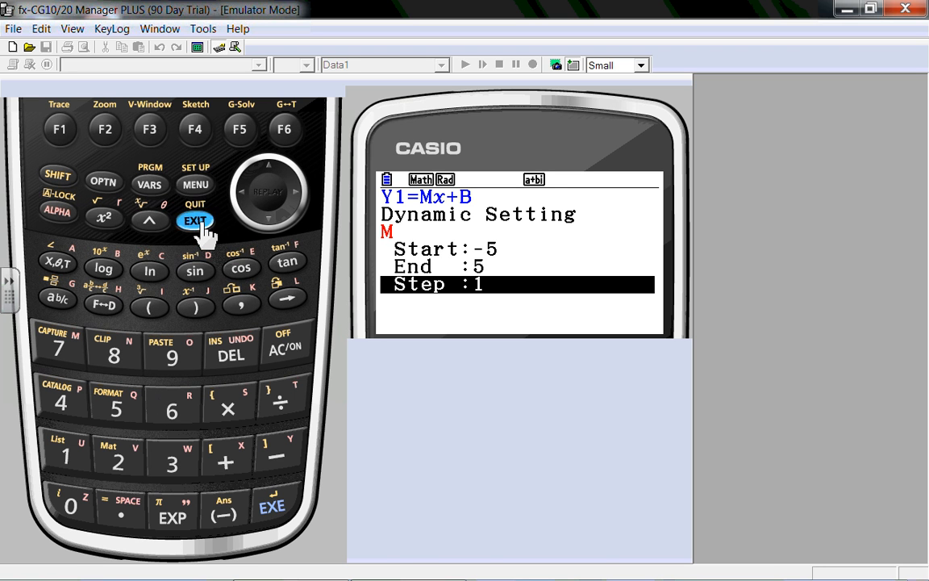
left_click(194, 221)
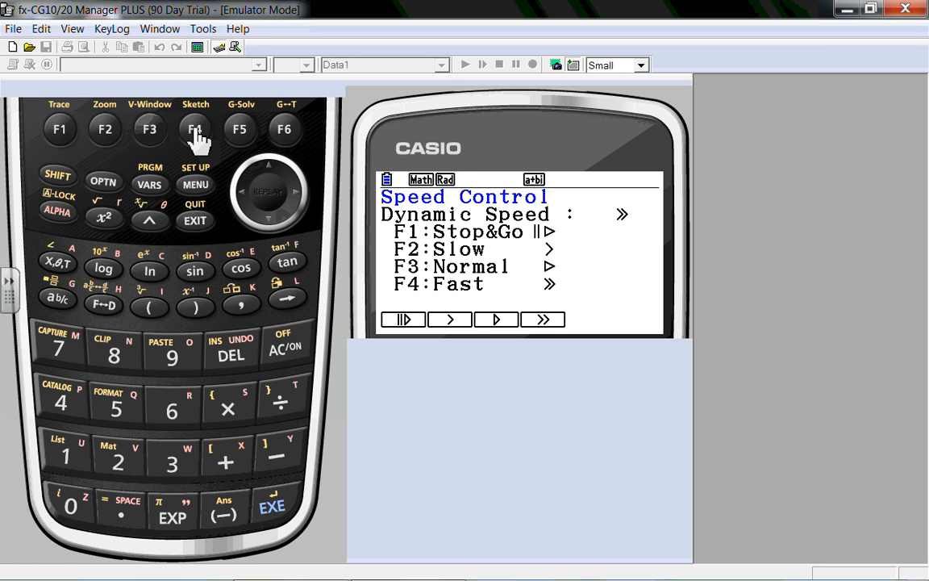
mouse_move(195, 219)
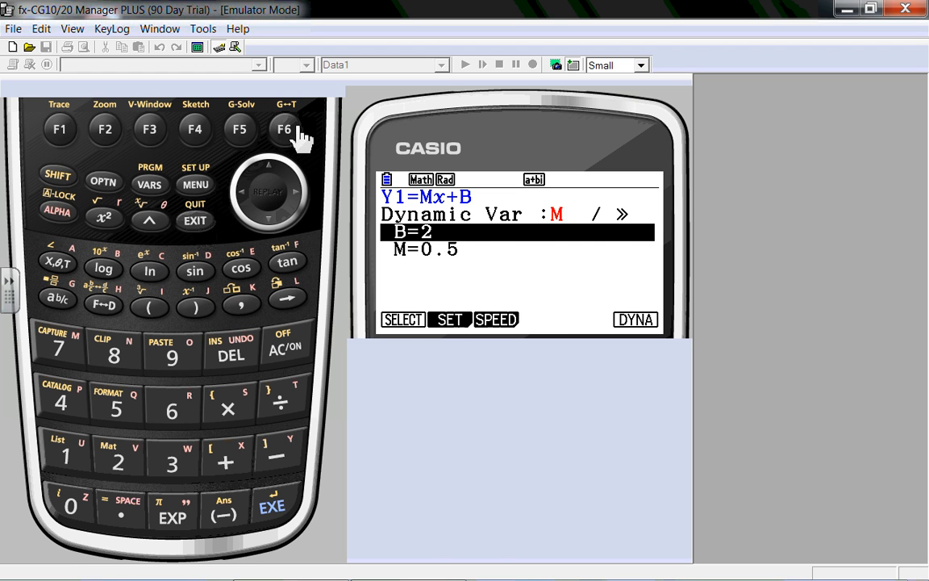
Run the dynamic graph so y=Mx+B animates with M stepping up from -5
left_click(284, 129)
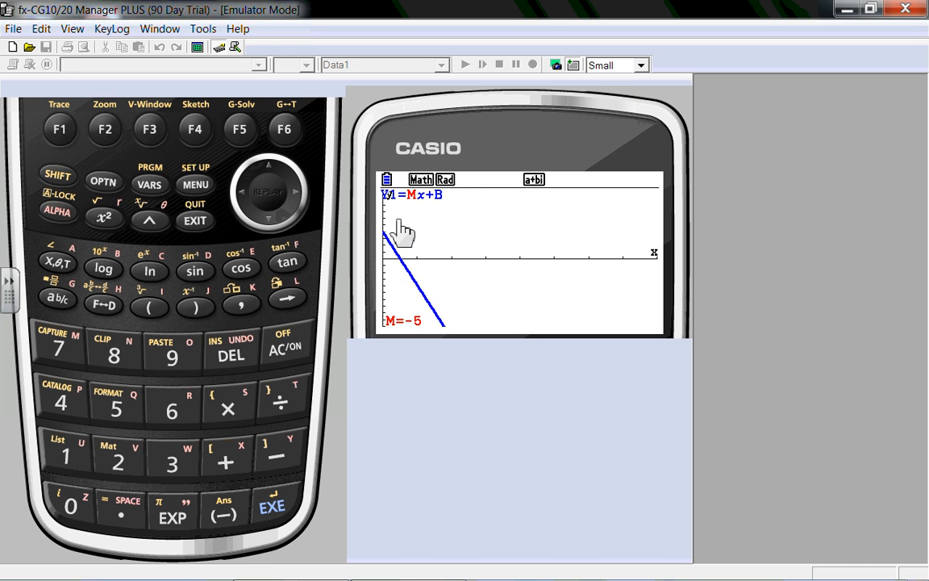
mouse_move(409, 277)
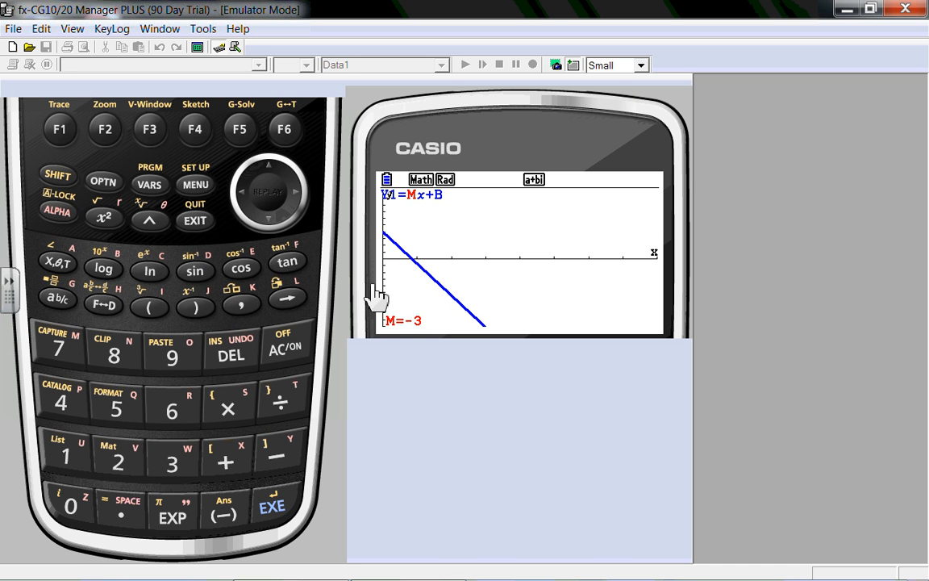
mouse_move(411, 348)
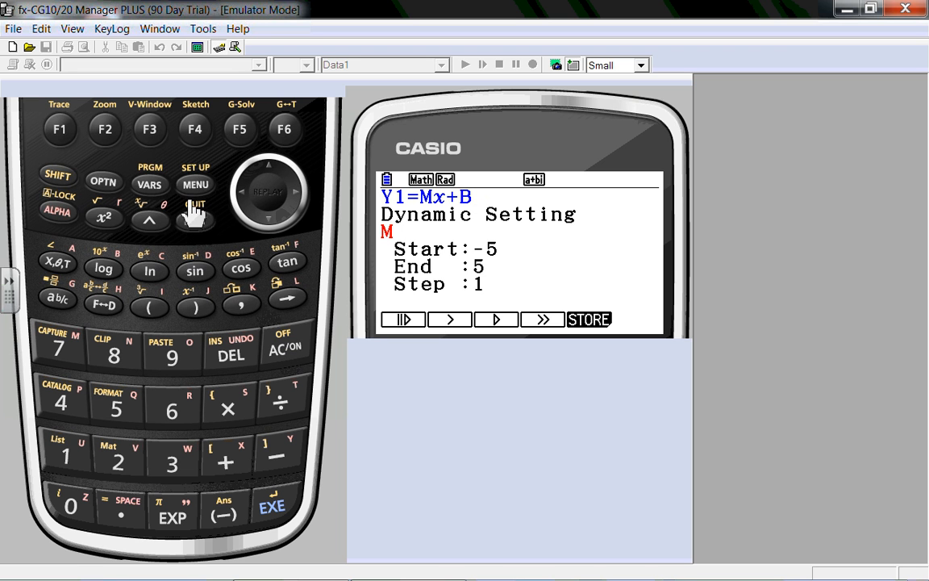
Return to the dynamic variable list and make B the variable to animate
left_click(195, 221)
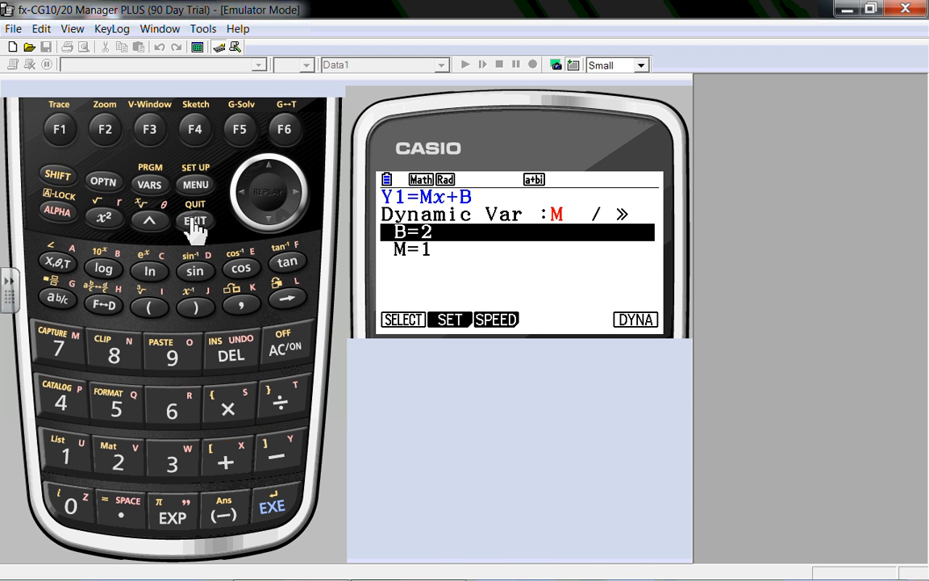
mouse_move(211, 231)
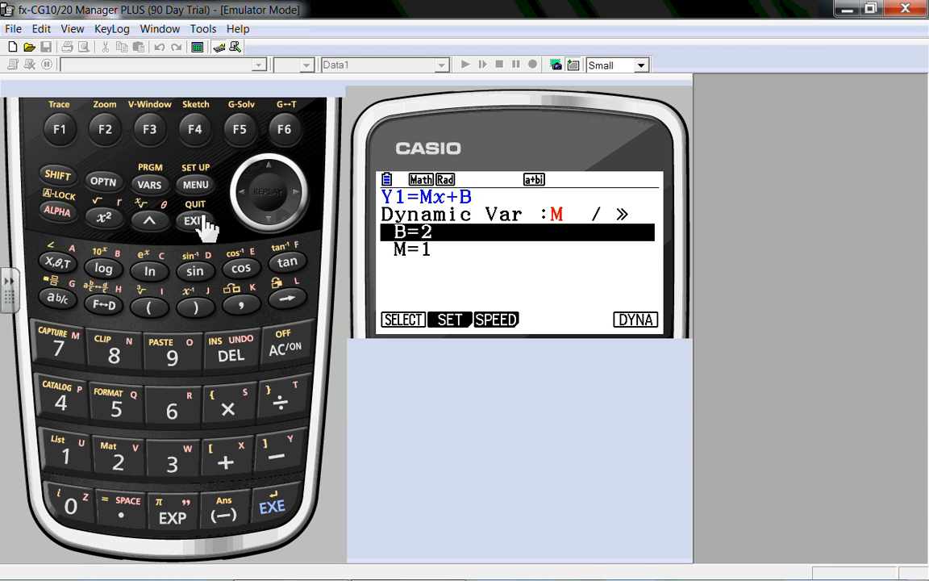
mouse_move(112, 145)
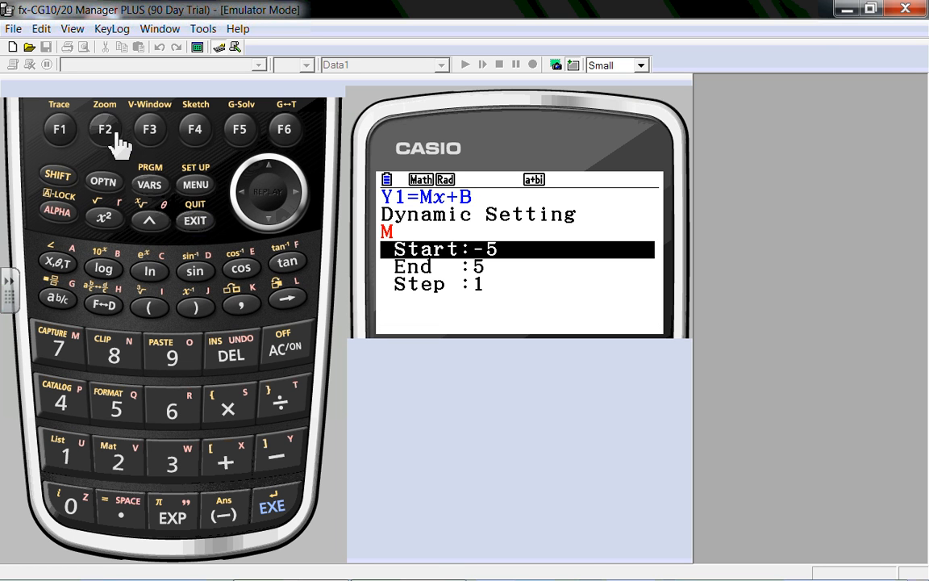
left_click(58, 129)
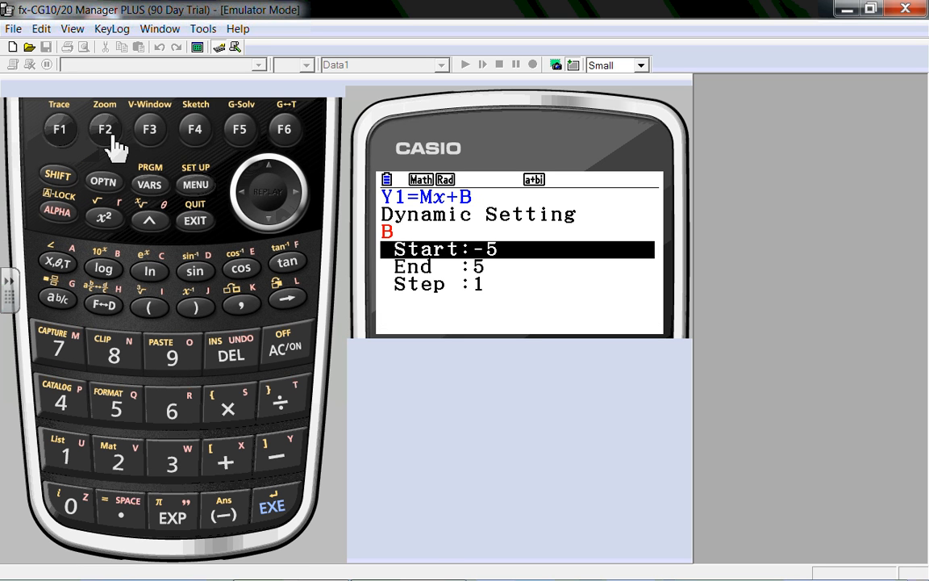
mouse_move(174, 201)
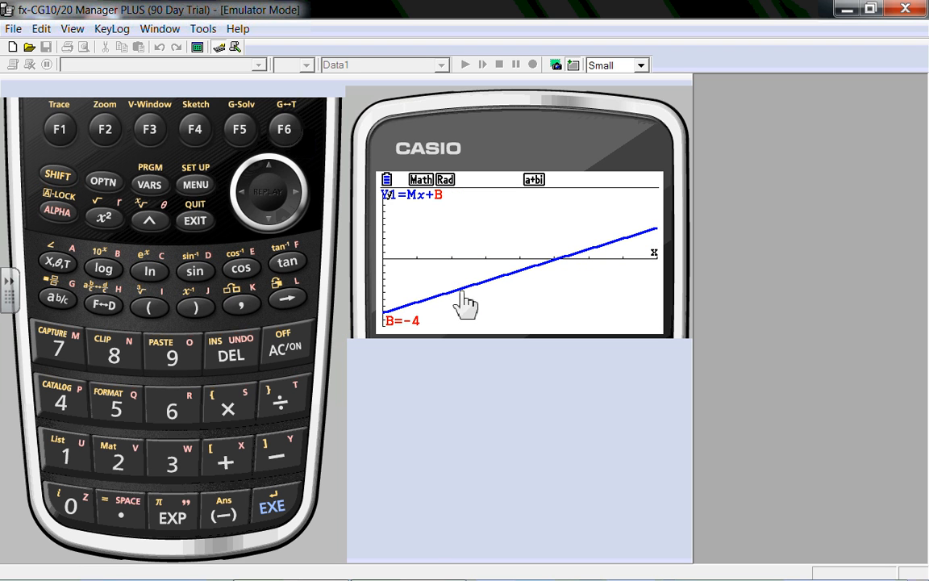
mouse_move(484, 304)
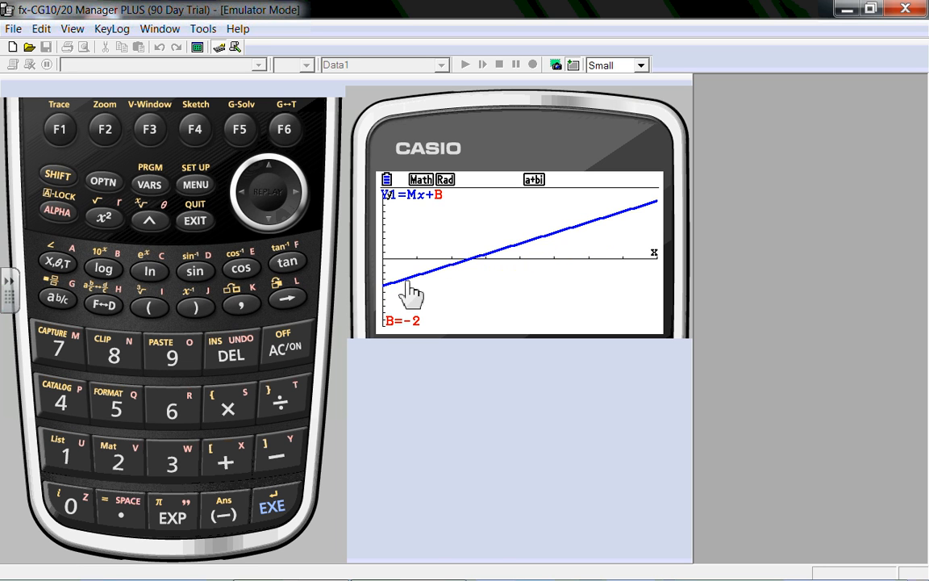
mouse_move(385, 301)
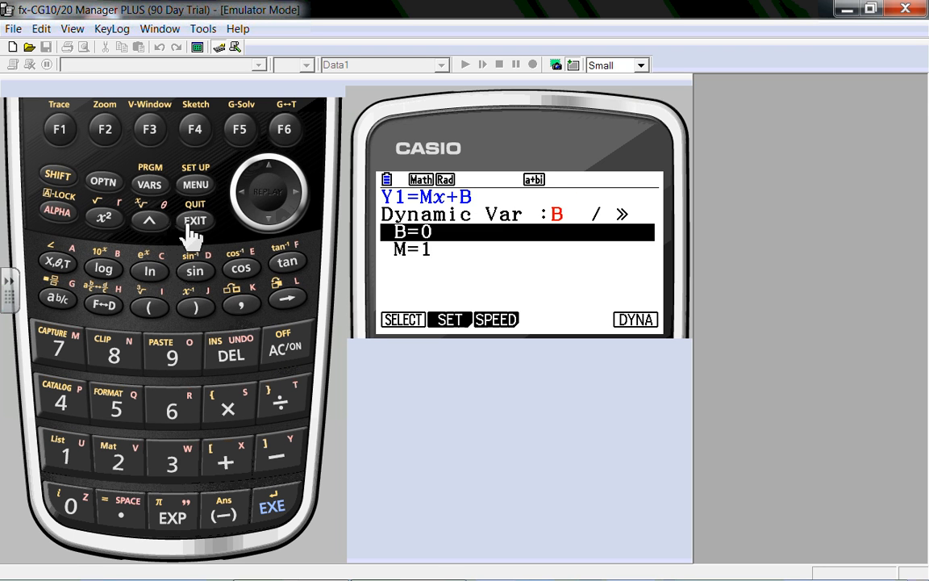
Store 2x+1 as function Y20 in the dynamic function list
left_click(194, 220)
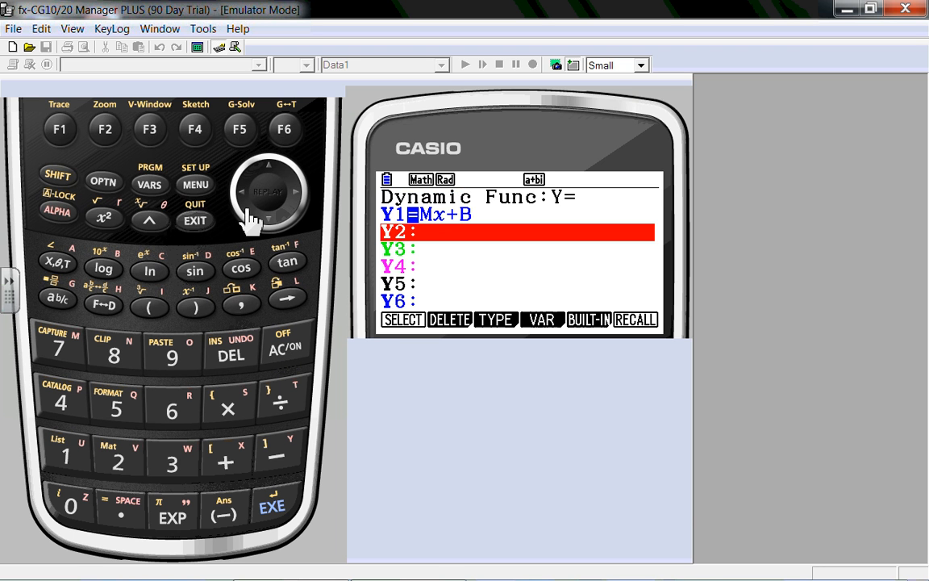
left_click(55, 184)
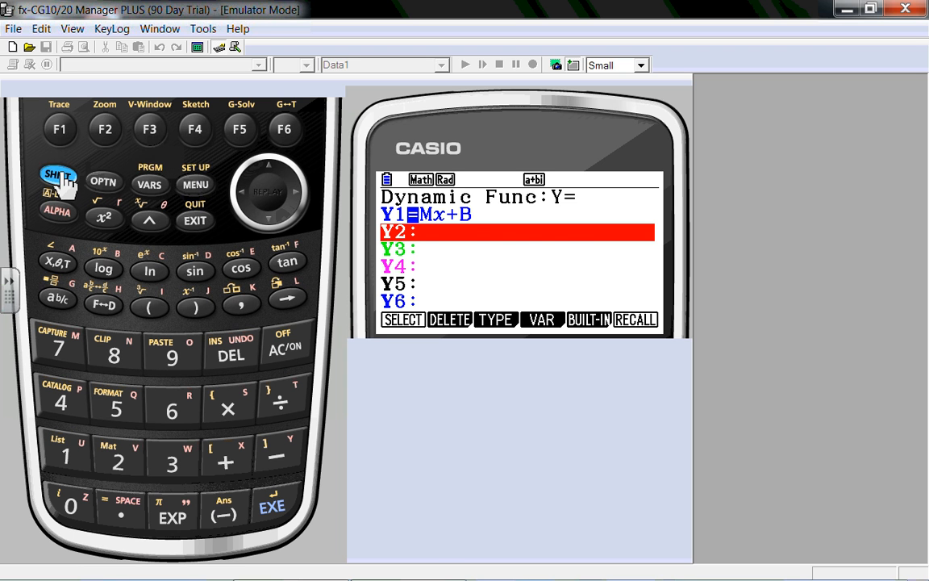
left_click(148, 129)
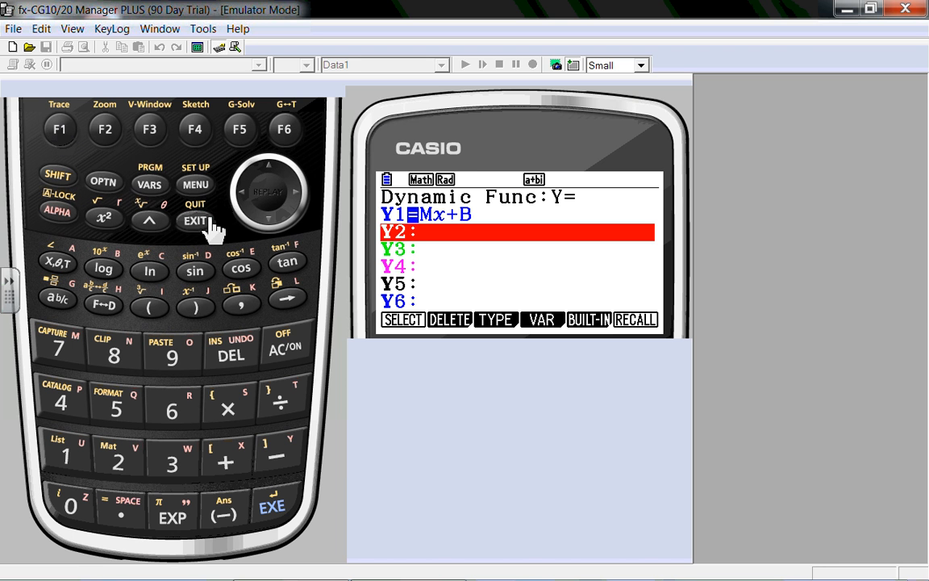
mouse_move(271, 175)
type("2x+1")
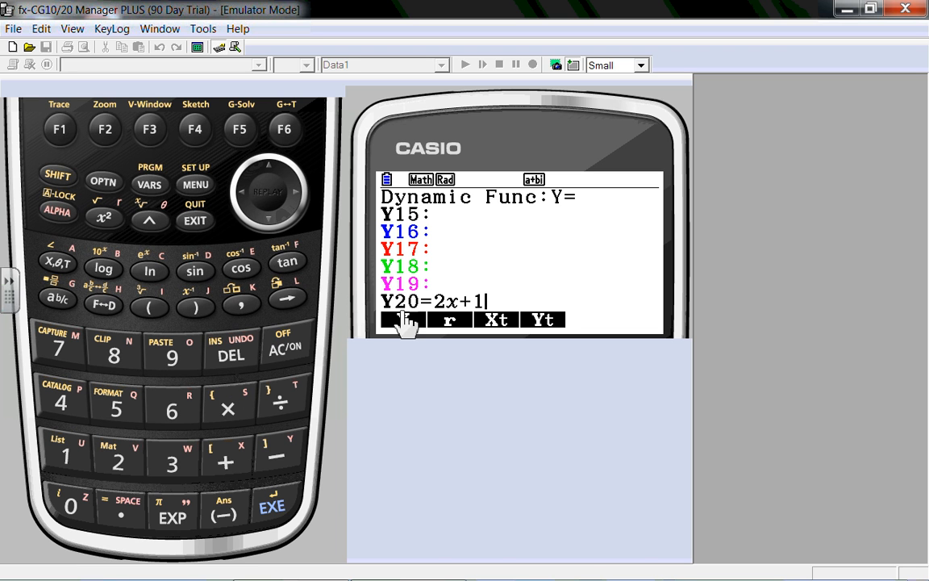
left_click(271, 508)
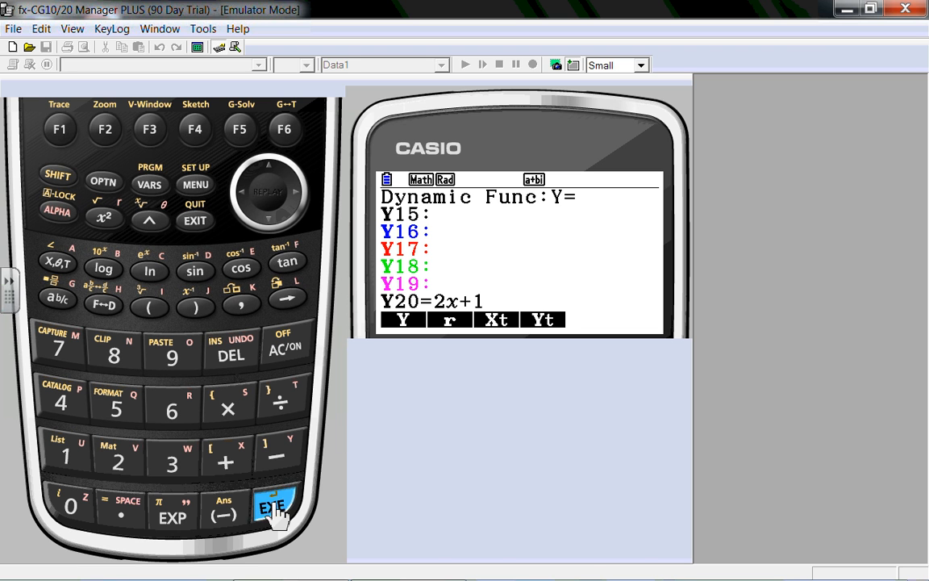
left_click(271, 506)
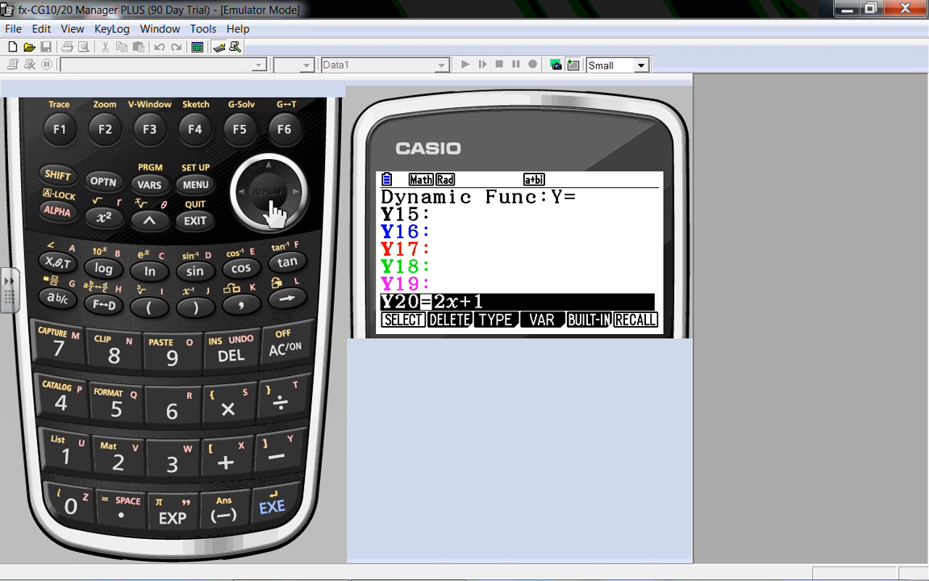
mouse_move(50, 150)
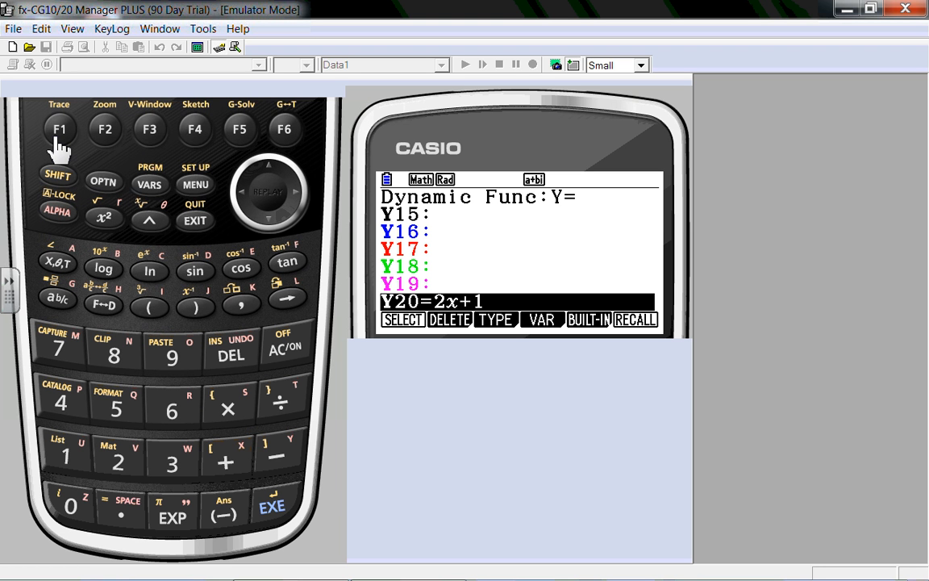
mouse_move(195, 181)
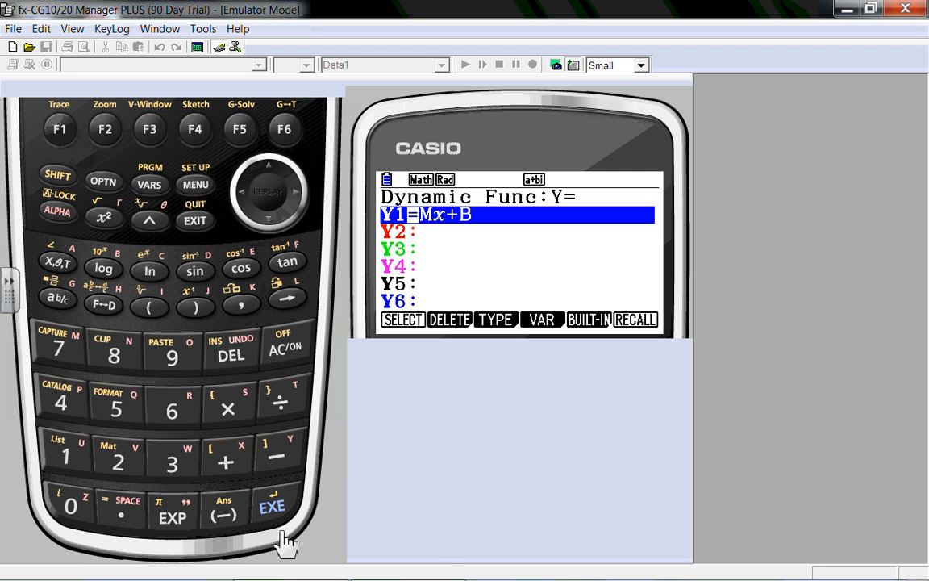
Select M as the varying coefficient and animate y=Mx+B against the fixed line 2x+1
left_click(271, 506)
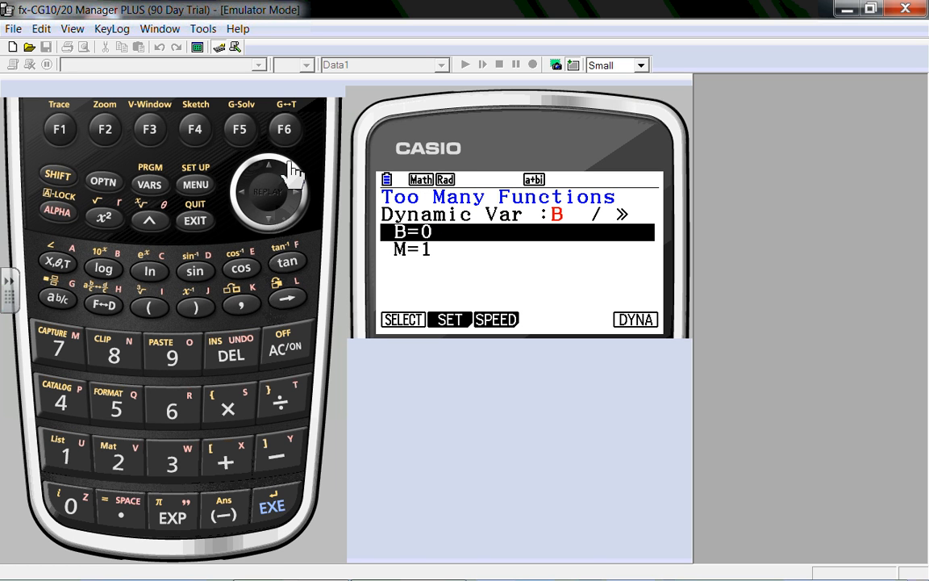
mouse_move(258, 266)
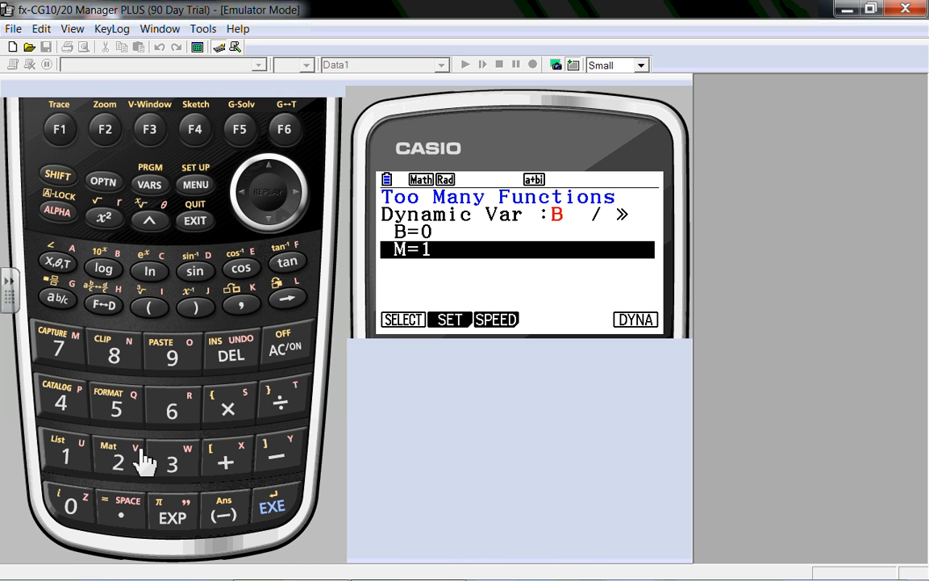
mouse_move(137, 275)
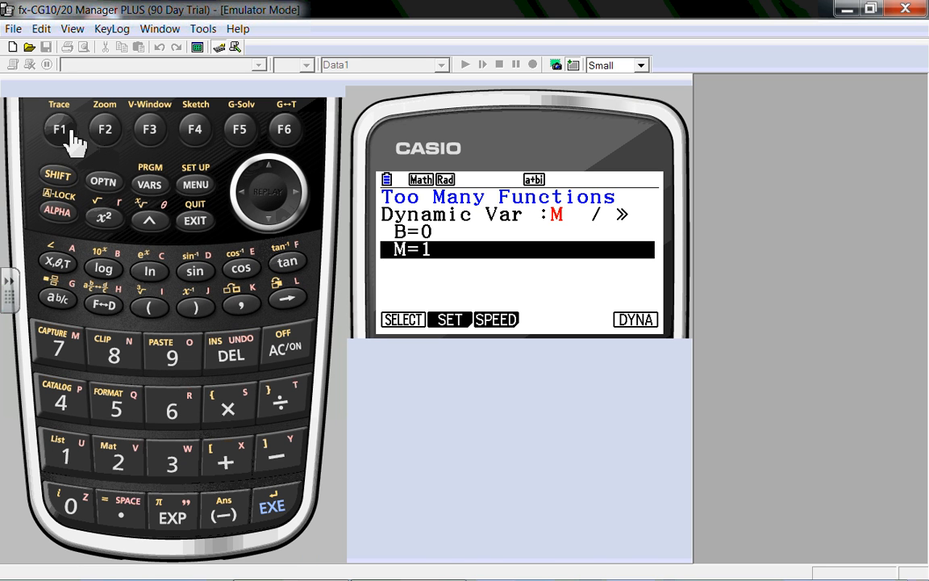
left_click(103, 129)
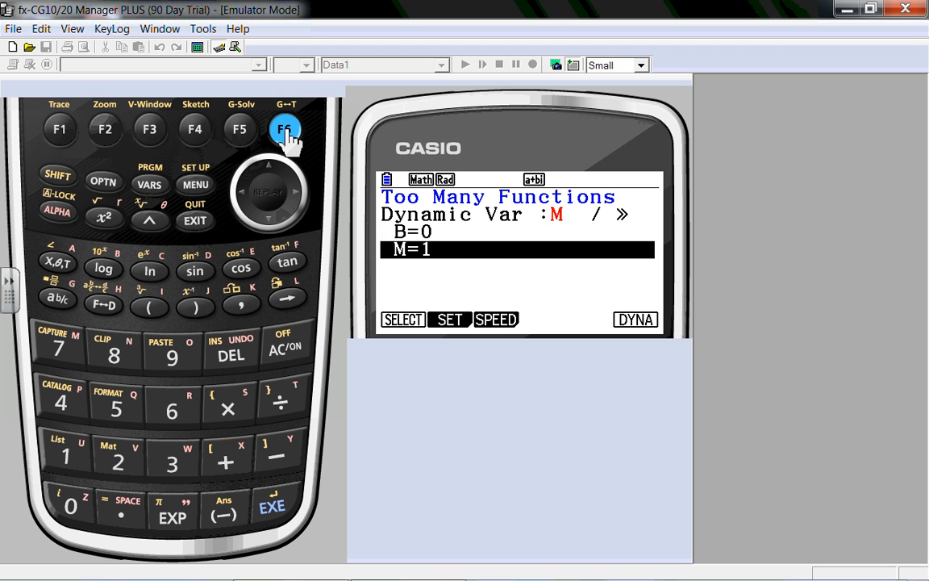
left_click(284, 129)
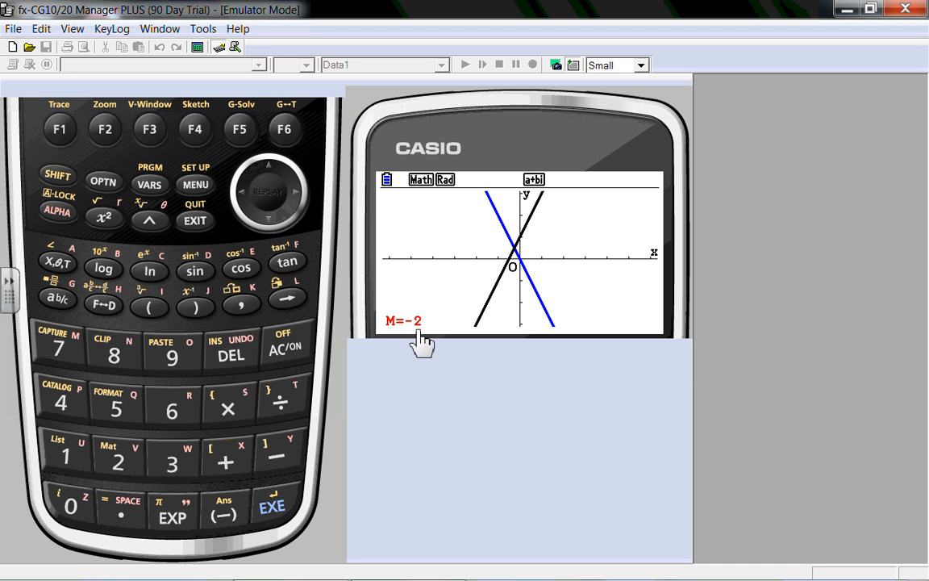
mouse_move(319, 364)
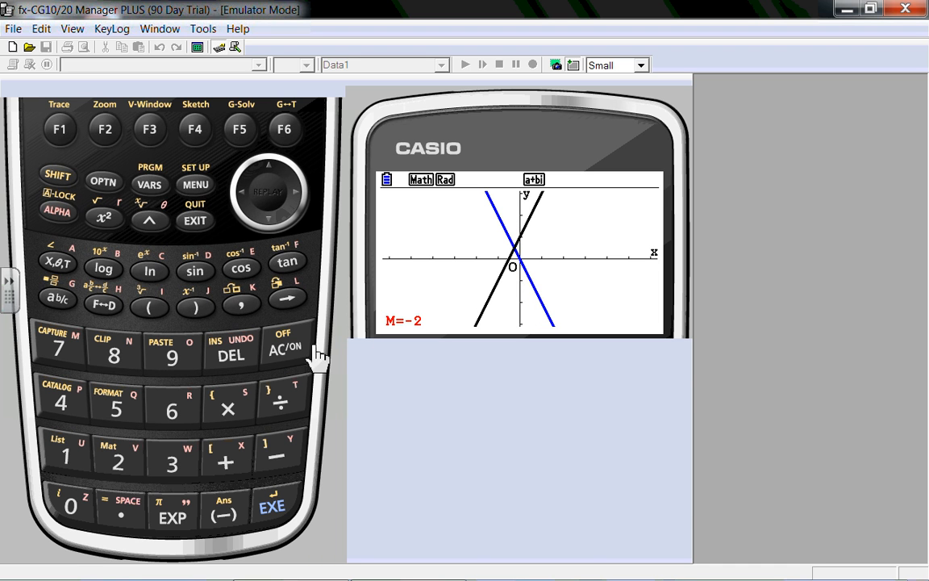
Stop the slope animation, leaving M's setting of -5 to 5, step 1 on screen
left_click(286, 348)
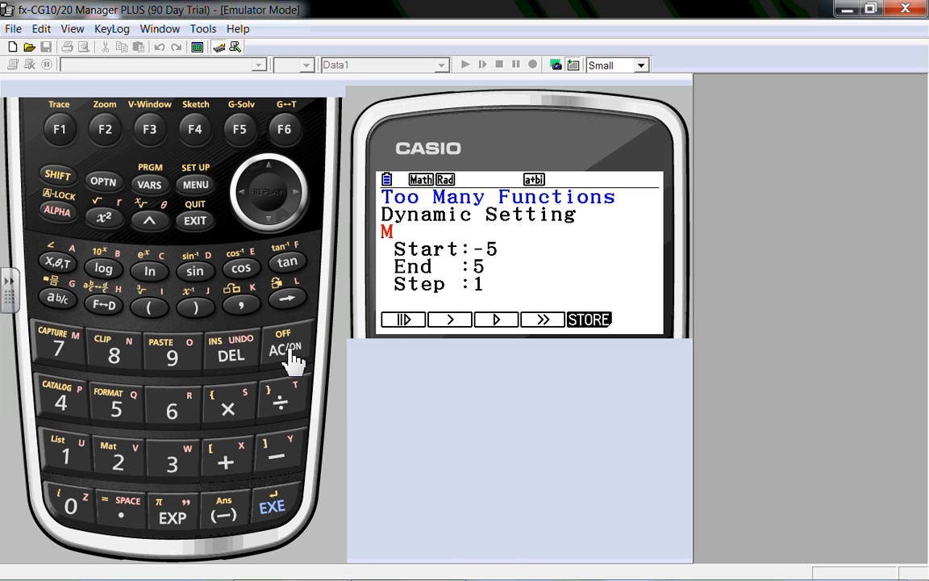
mouse_move(209, 240)
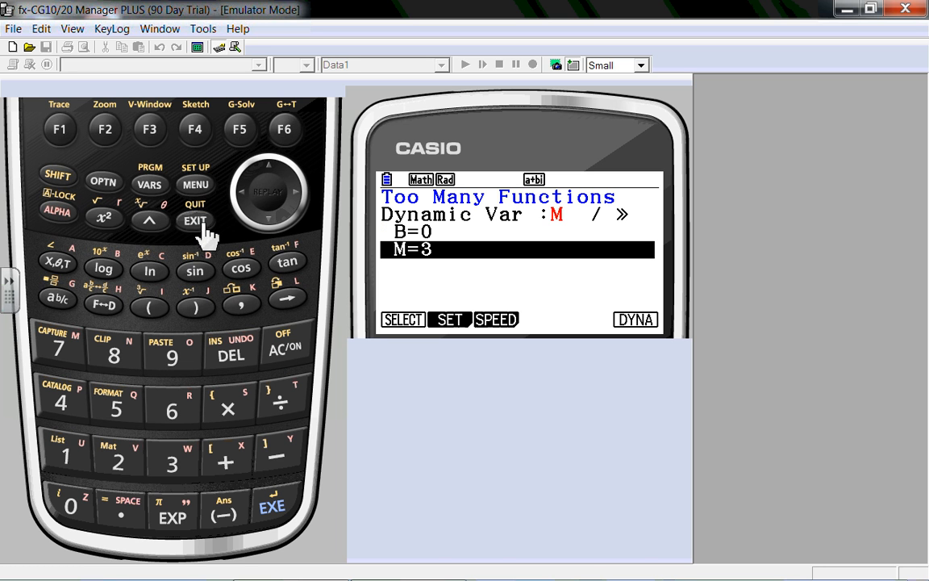
mouse_move(267, 191)
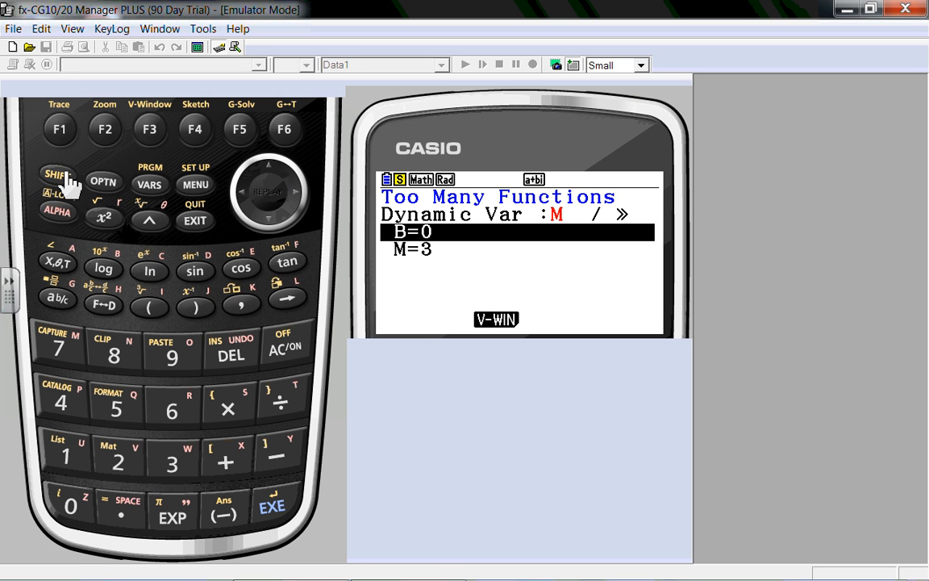
mouse_move(193, 220)
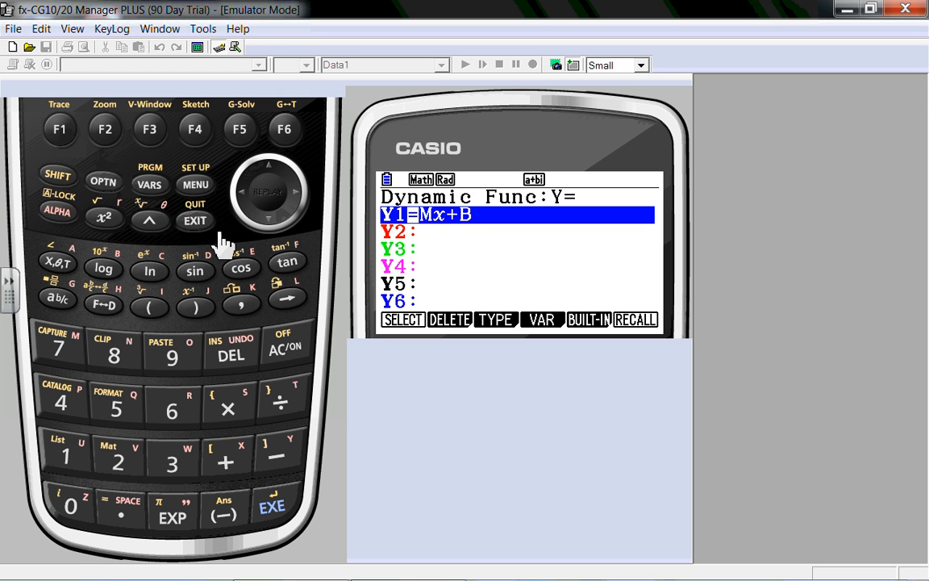
mouse_move(274, 509)
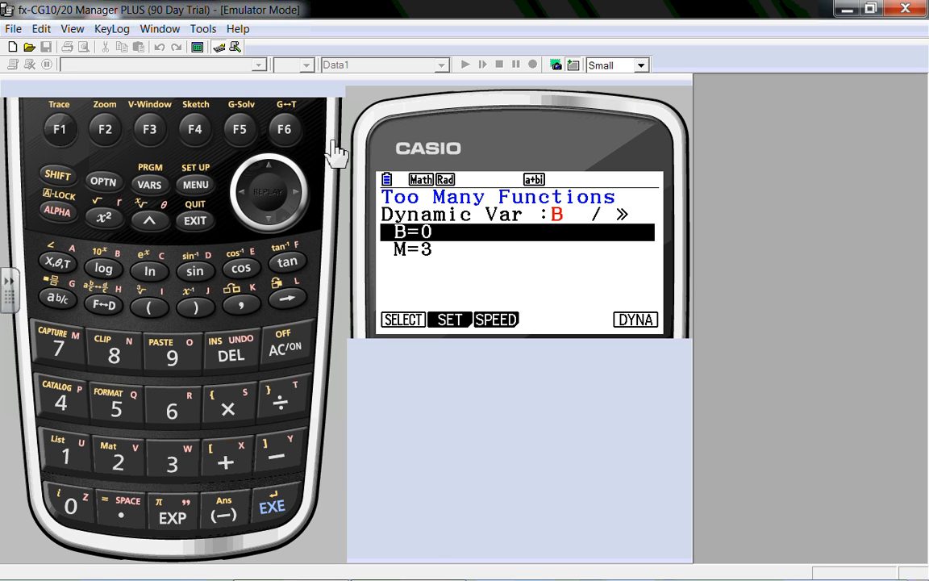
Animate the line with intercept B varying against the fixed line 2x+1
left_click(284, 129)
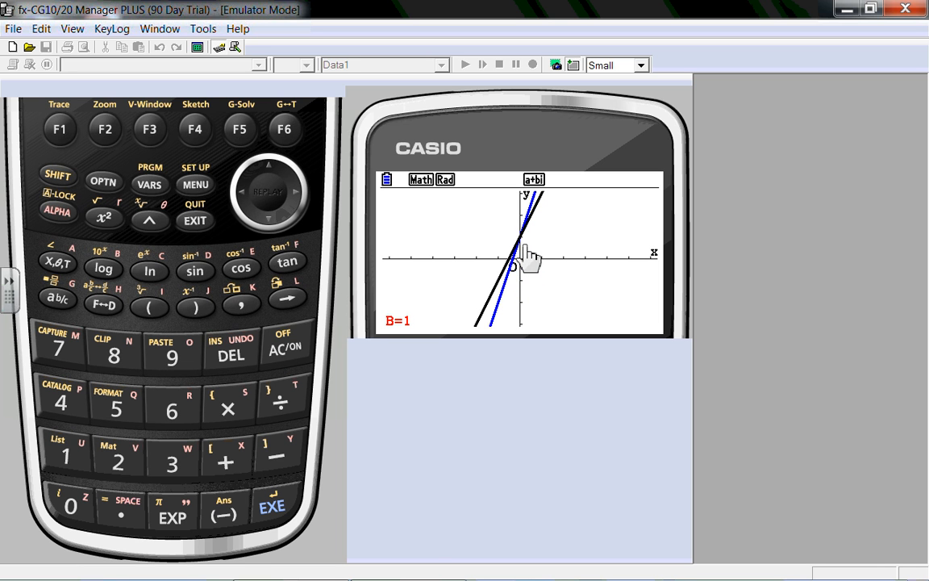
mouse_move(529, 254)
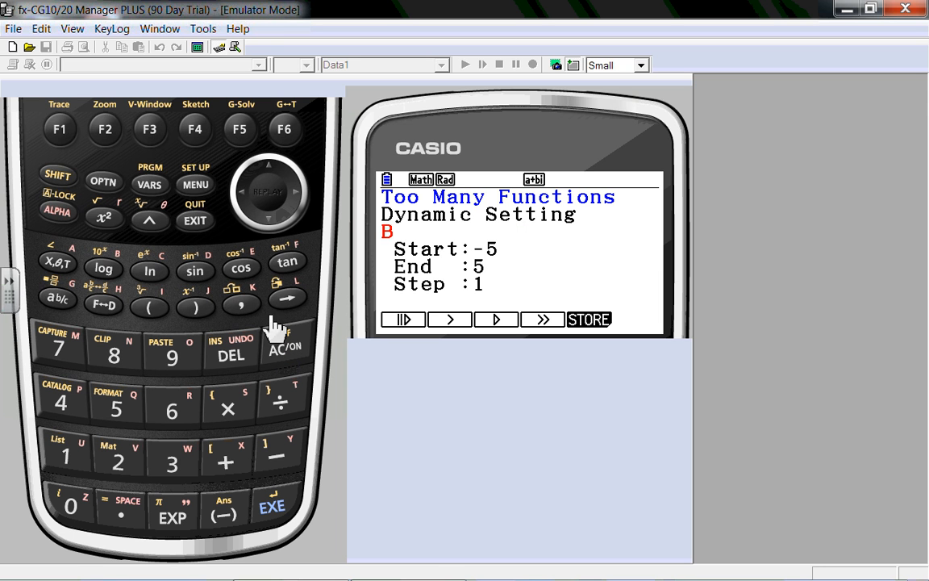
Leave the range settings and return to the function list showing Y1=Mx+B and Y2=2x+1
left_click(194, 219)
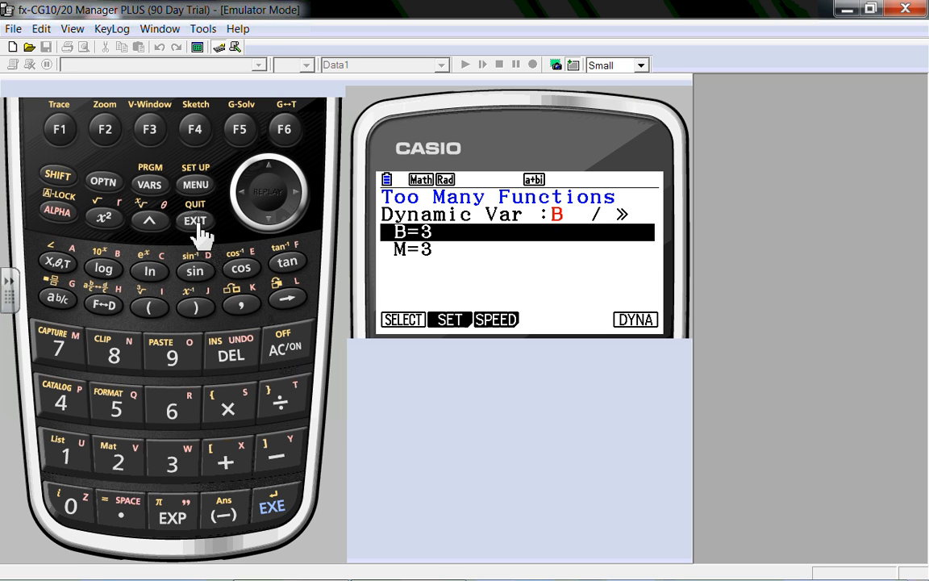
left_click(194, 220)
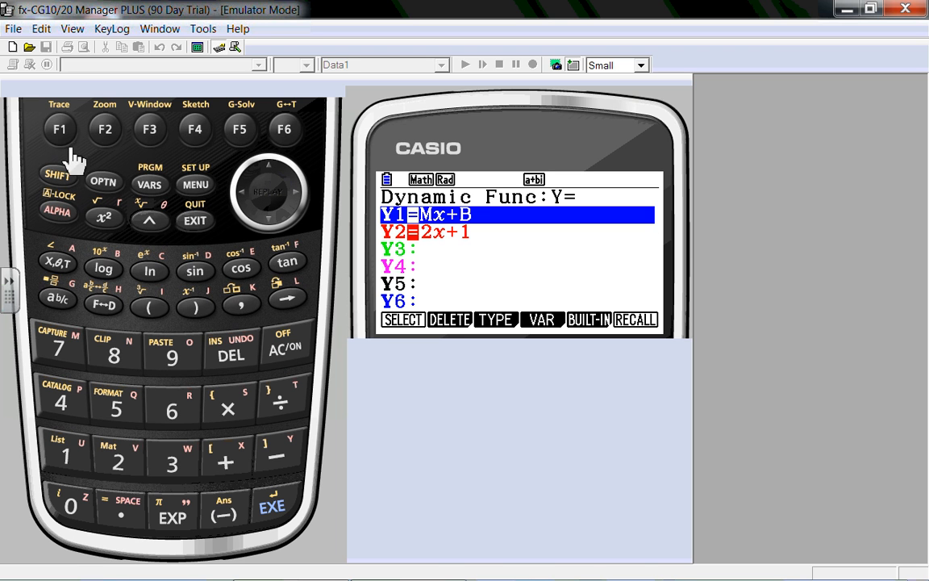
mouse_move(290, 498)
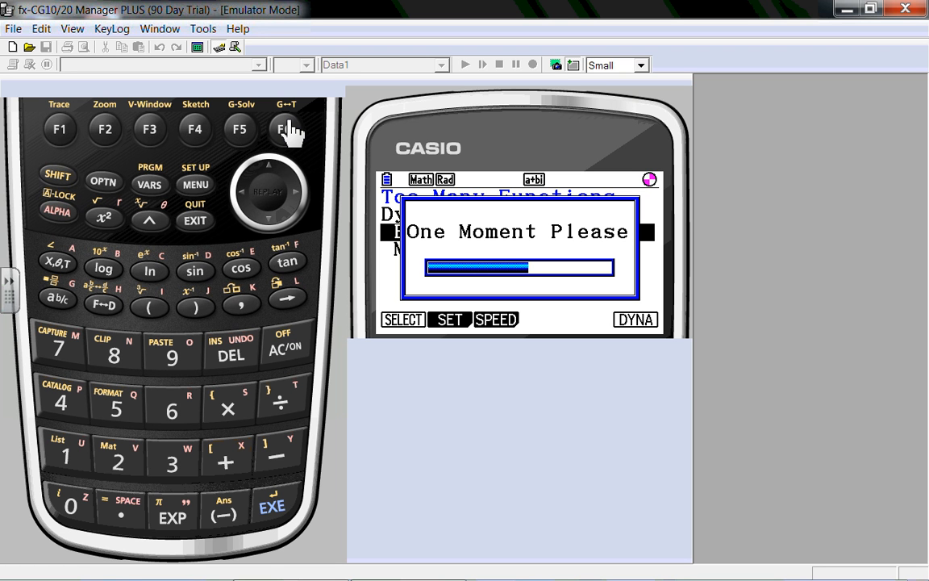
mouse_move(326, 287)
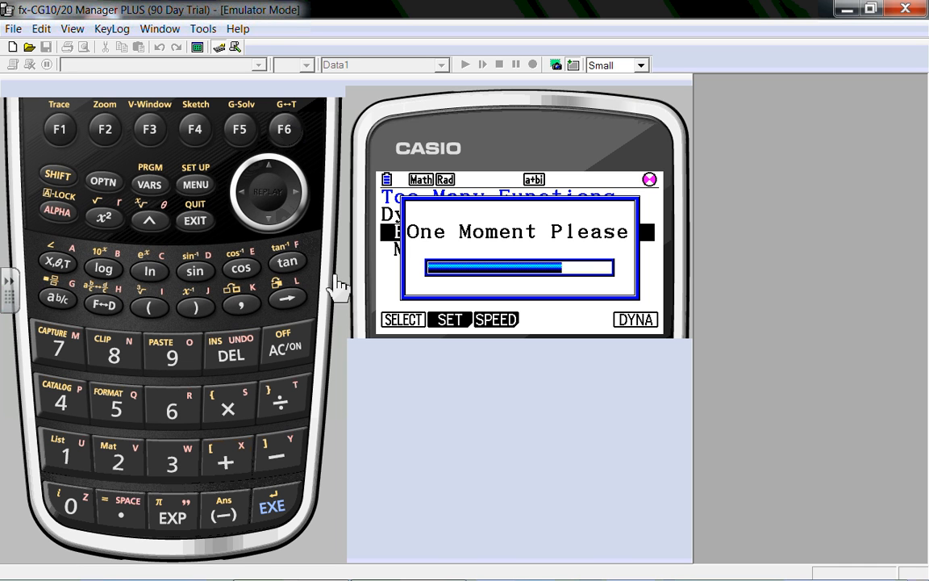
mouse_move(271, 185)
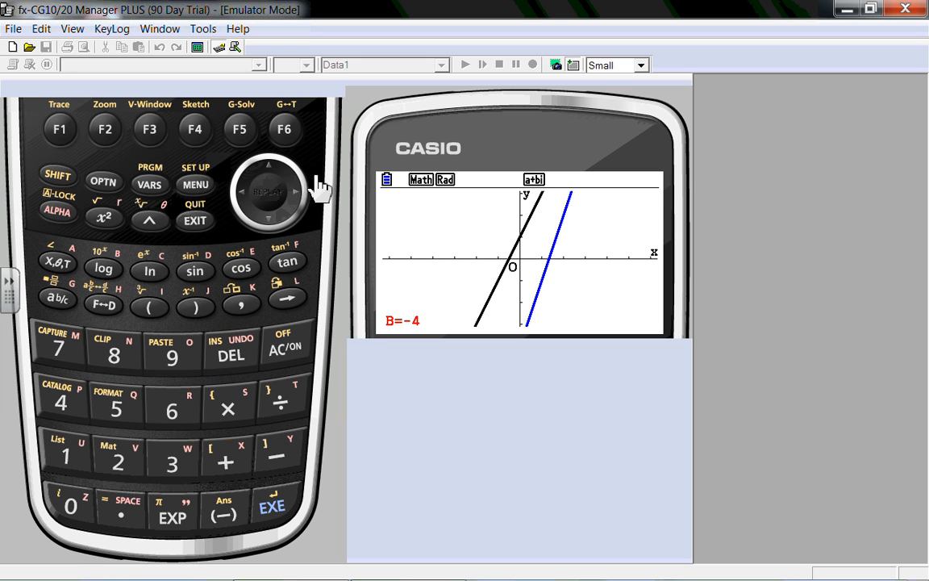
mouse_move(513, 274)
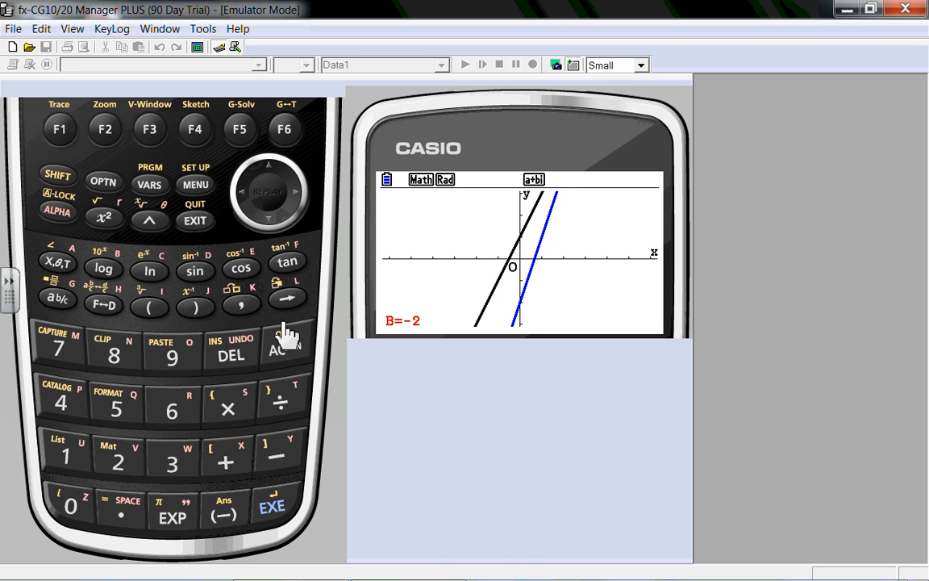
mouse_move(159, 211)
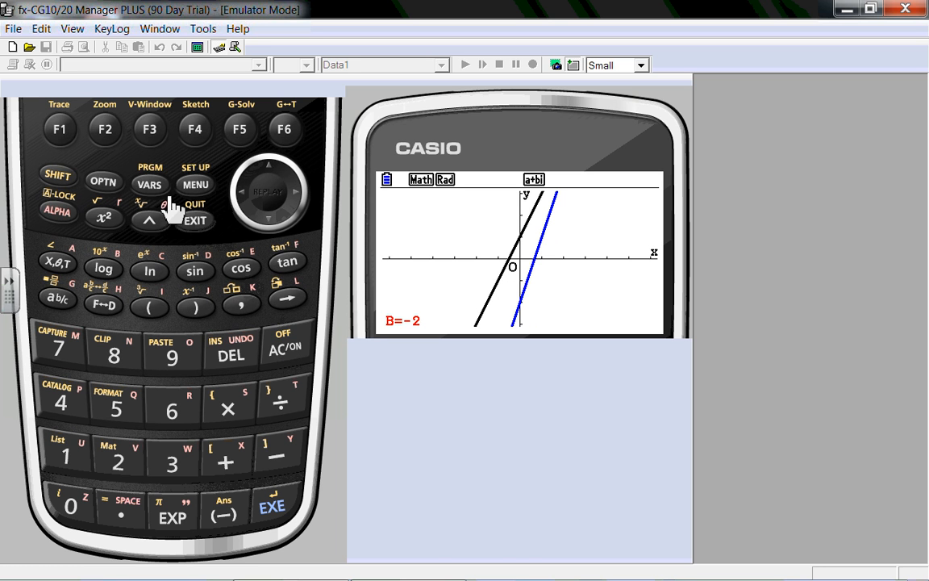
Stop the intercept animation, move up to Y20=2x+1 and redraw the single line
left_click(195, 184)
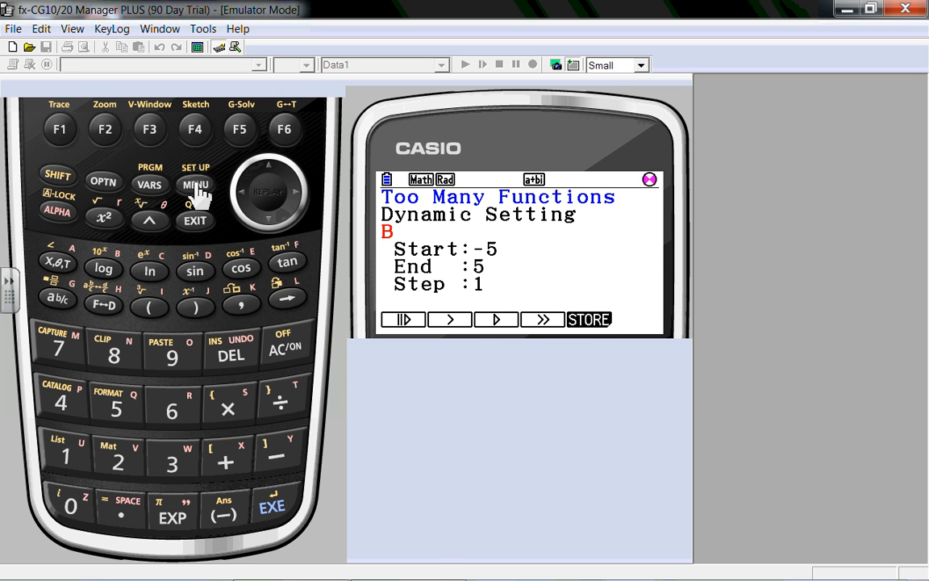
left_click(195, 184)
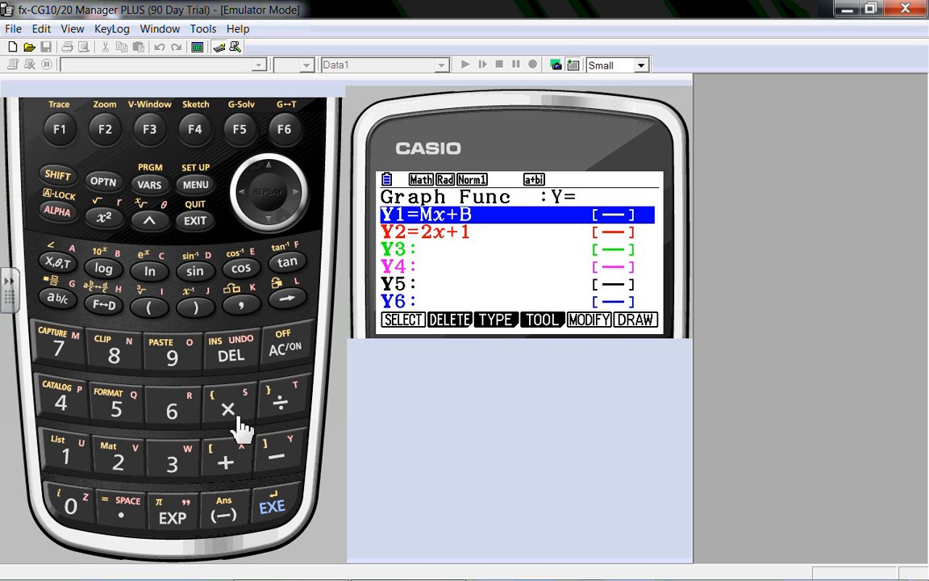
mouse_move(307, 218)
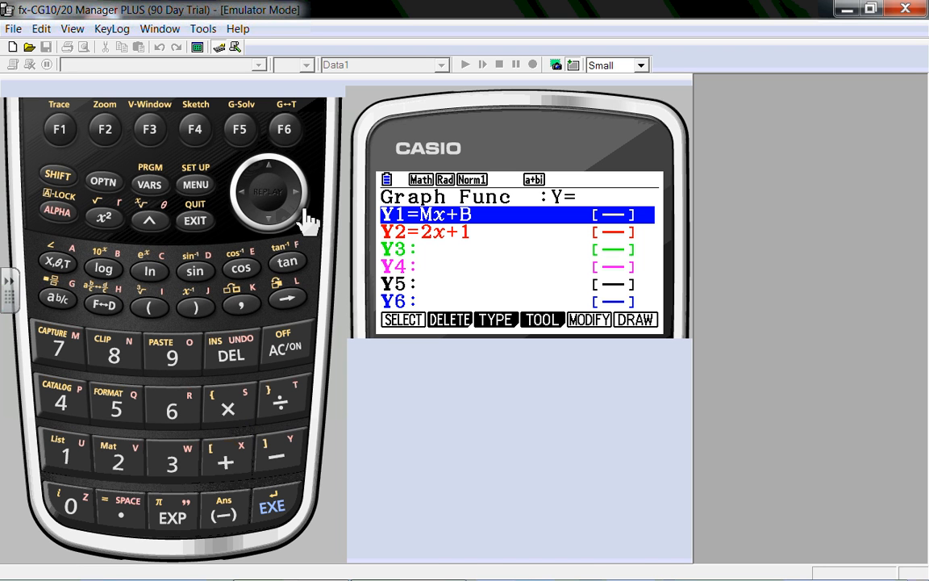
mouse_move(255, 233)
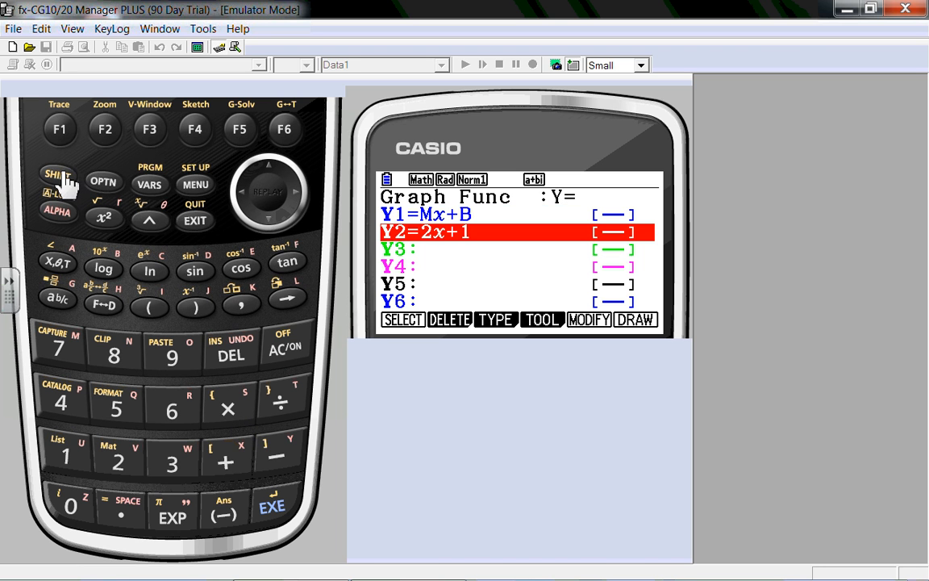
left_click(66, 129)
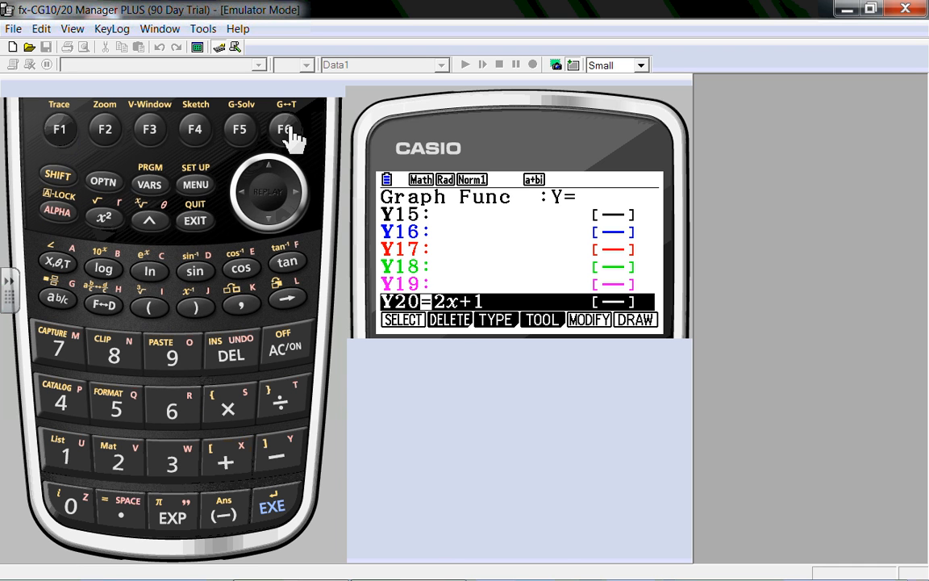
left_click(285, 129)
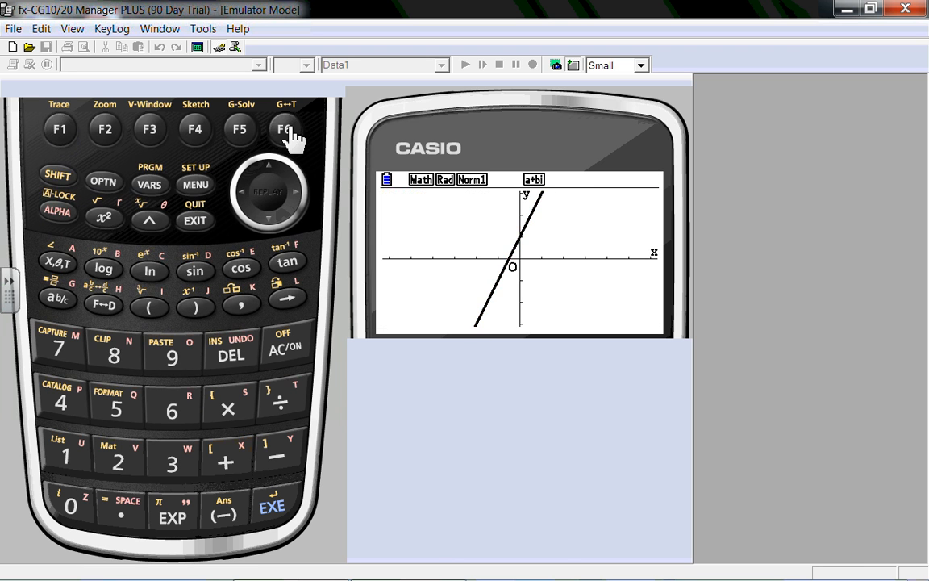
mouse_move(195, 232)
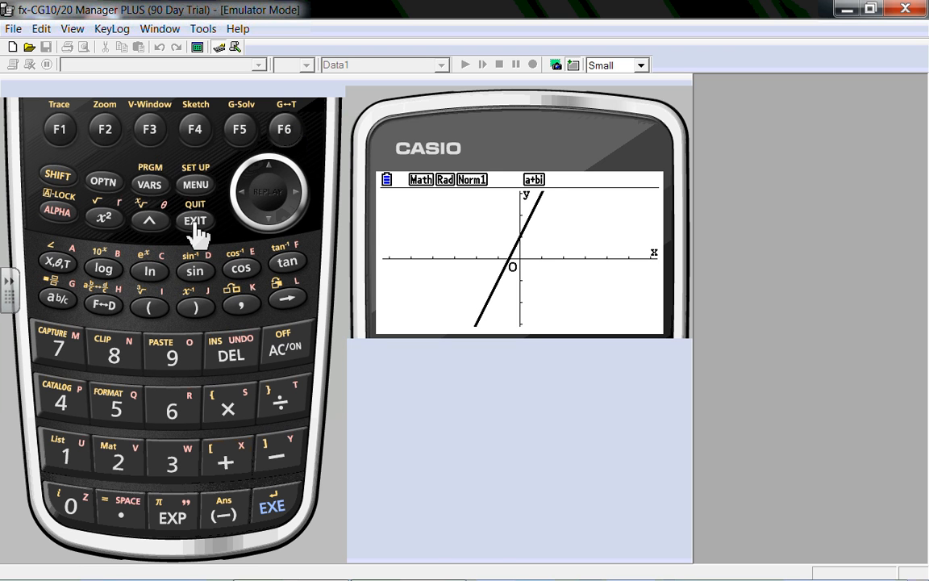
Return to the Graph-mode list of Y1=Mx+B and Y2=2x+1, dismissing the one-variable expression error
left_click(194, 221)
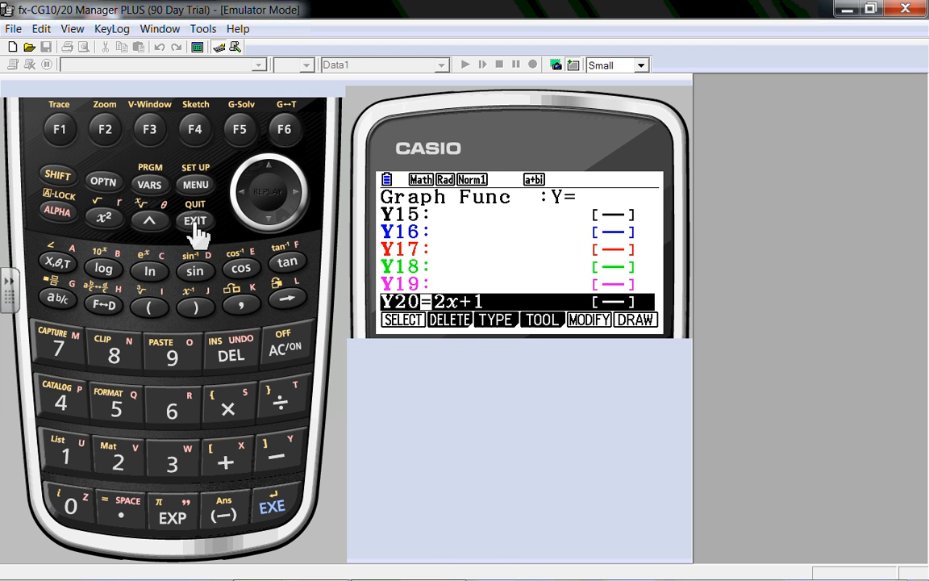
mouse_move(275, 180)
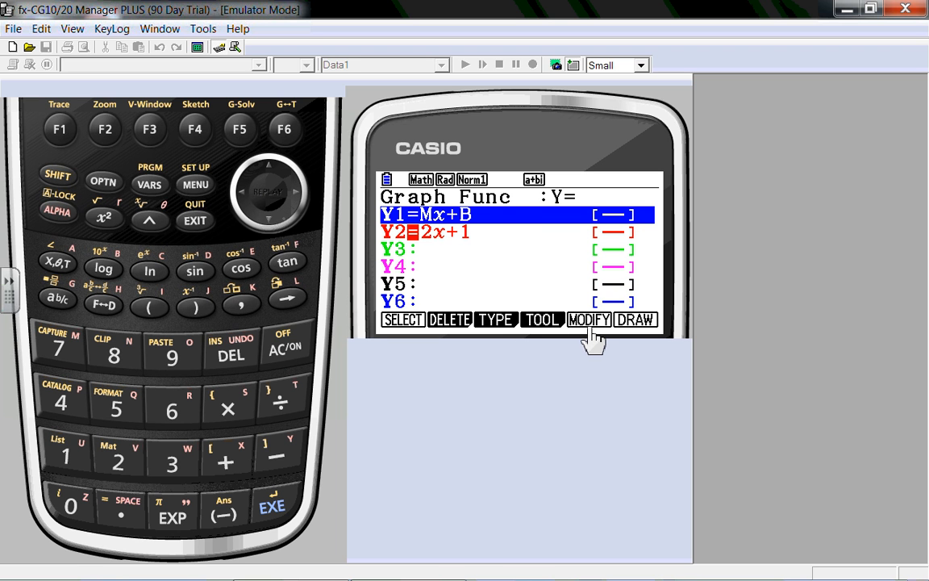
mouse_move(519, 234)
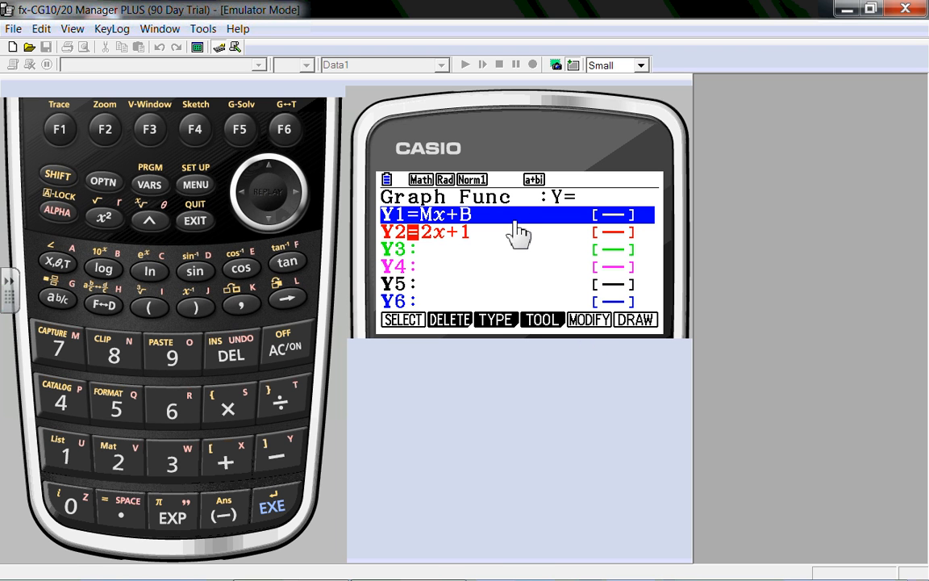
mouse_move(238, 132)
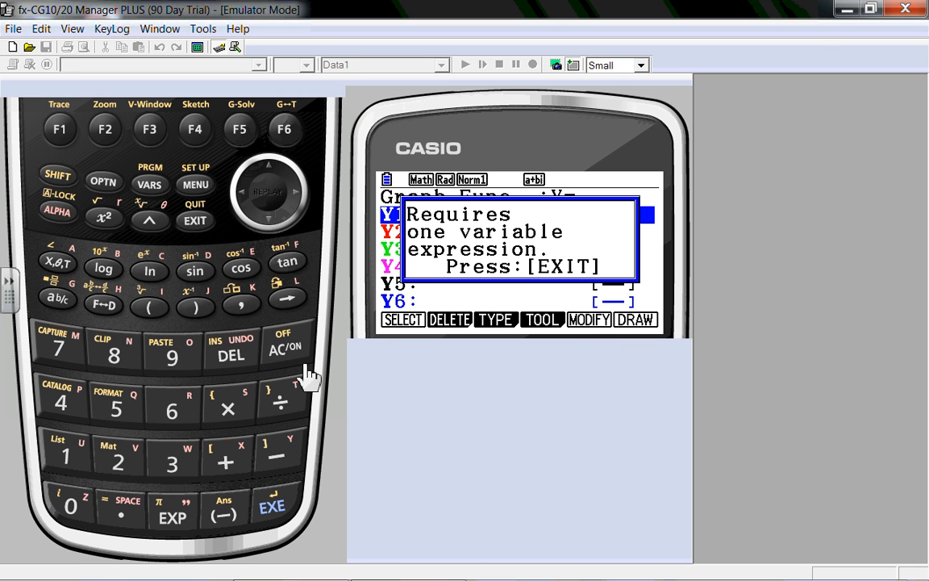
mouse_move(207, 229)
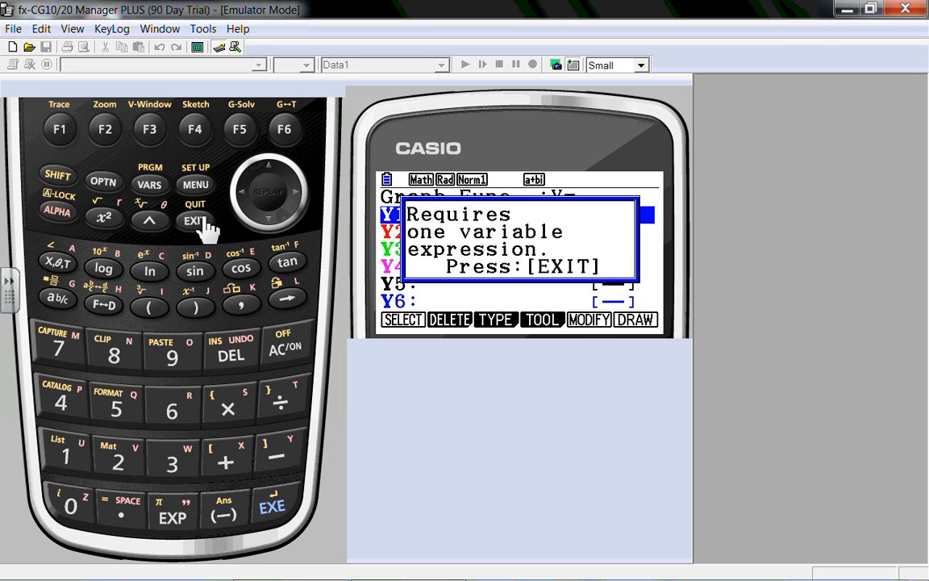
left_click(193, 222)
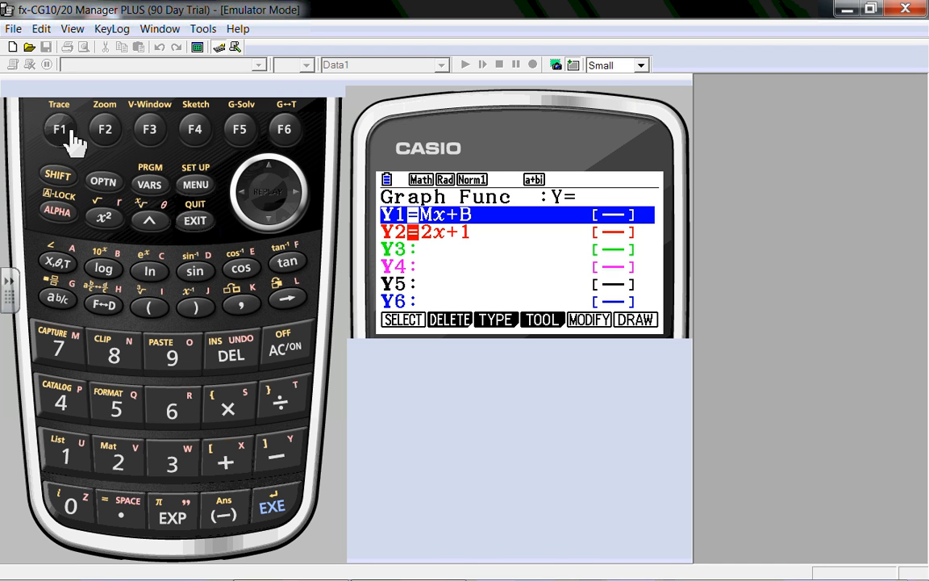
mouse_move(248, 139)
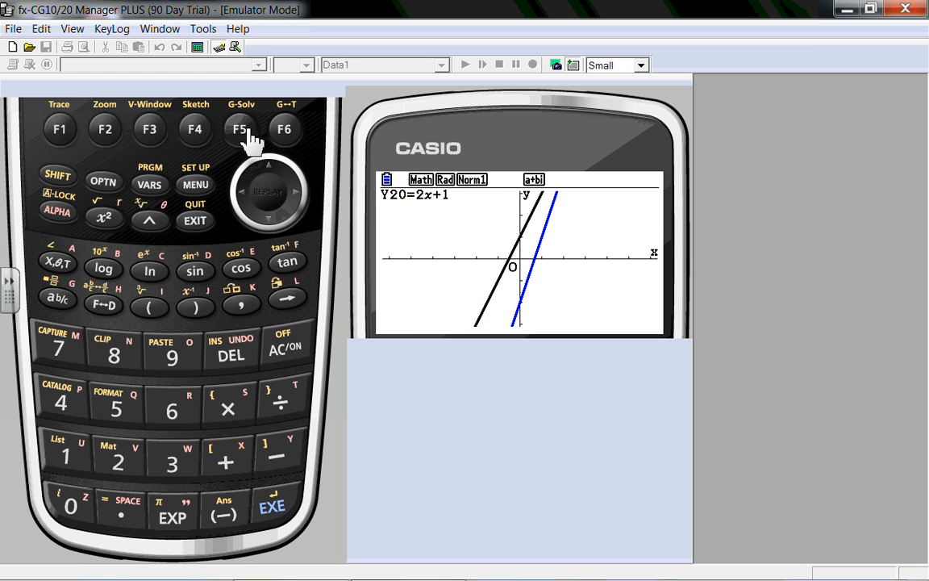
Modify Y1=Mx+B on the graph with M=2 and B stepped upward so it runs parallel to 2x+1
left_click(238, 129)
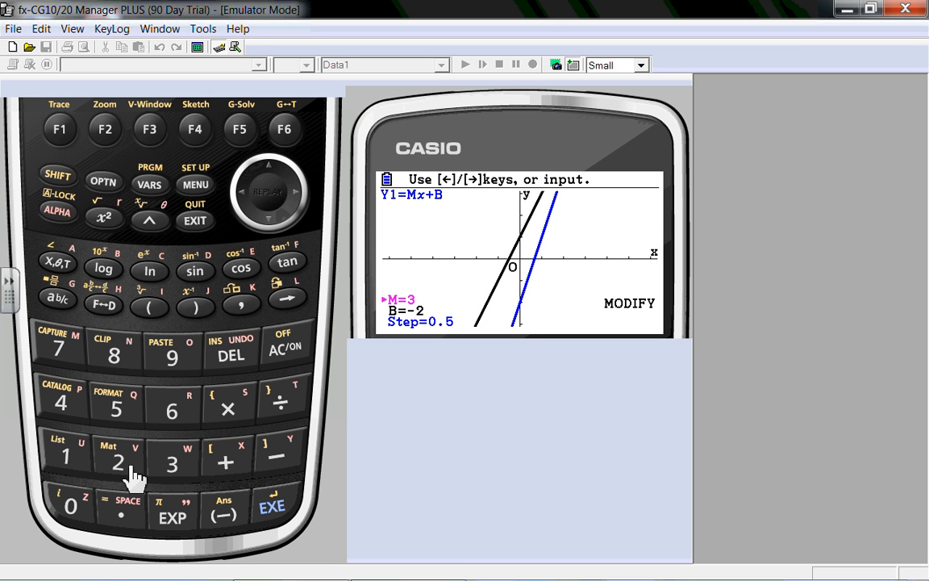
left_click(271, 506)
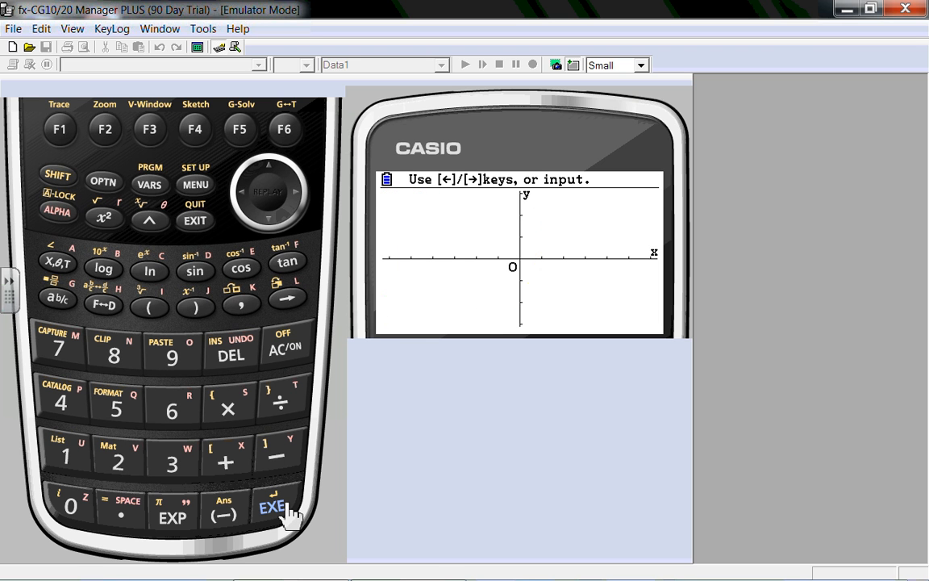
left_click(271, 509)
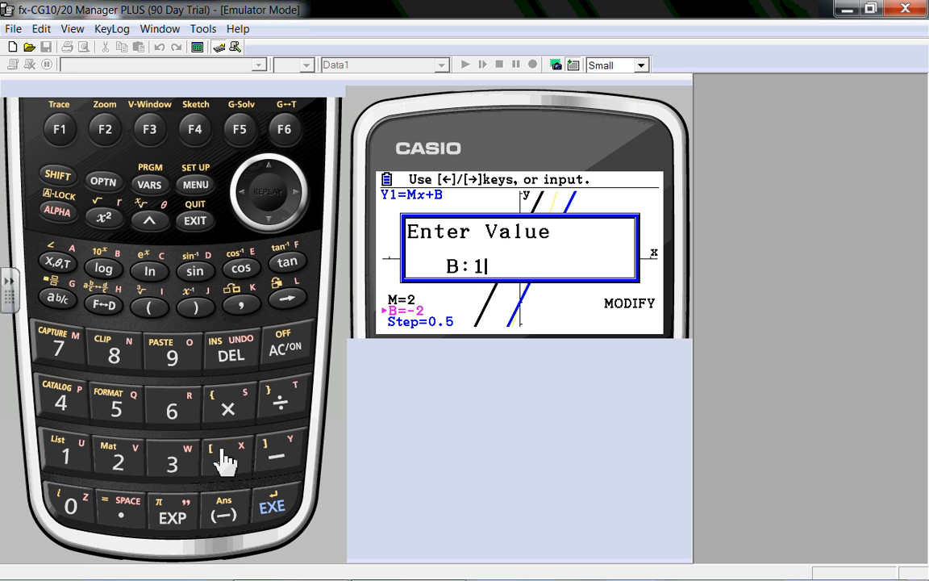
left_click(271, 508)
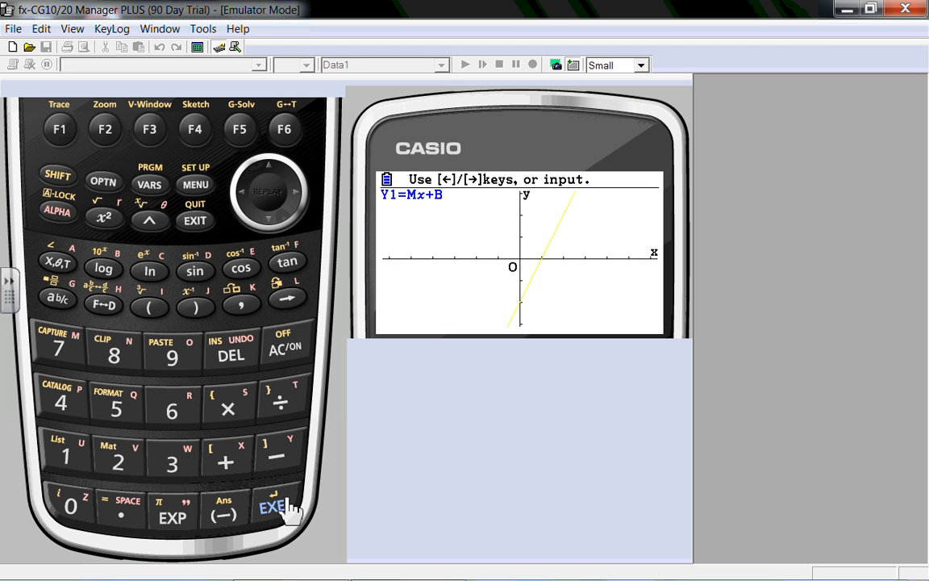
left_click(271, 507)
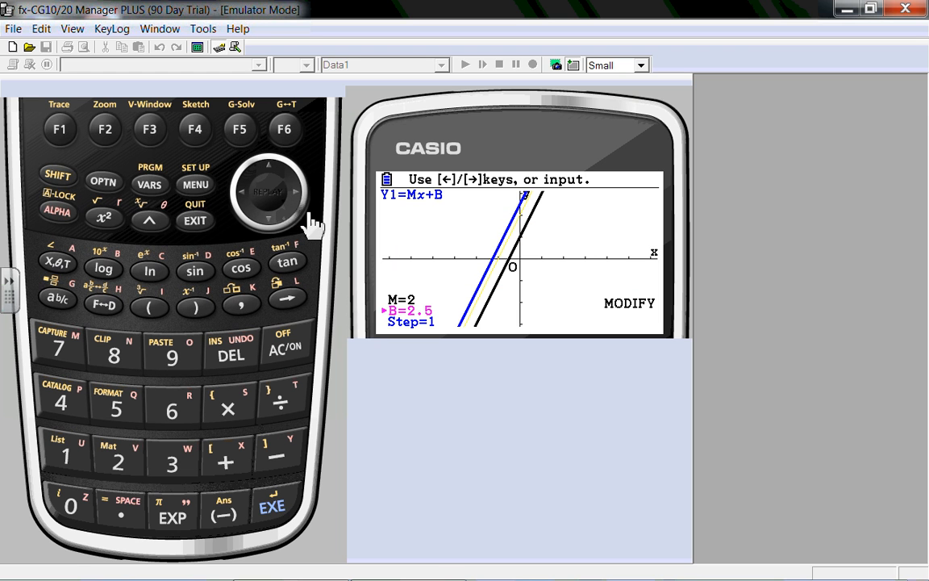
mouse_move(297, 207)
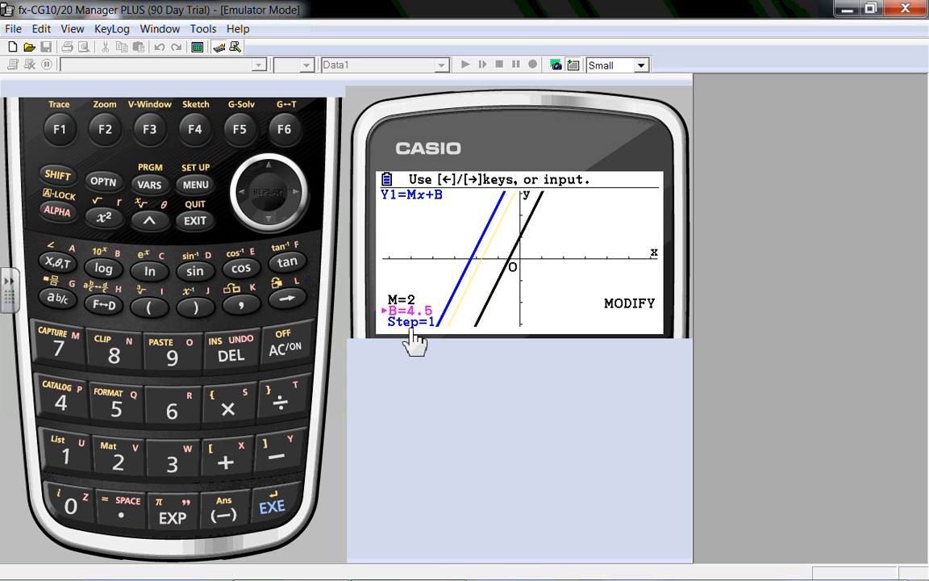
mouse_move(427, 242)
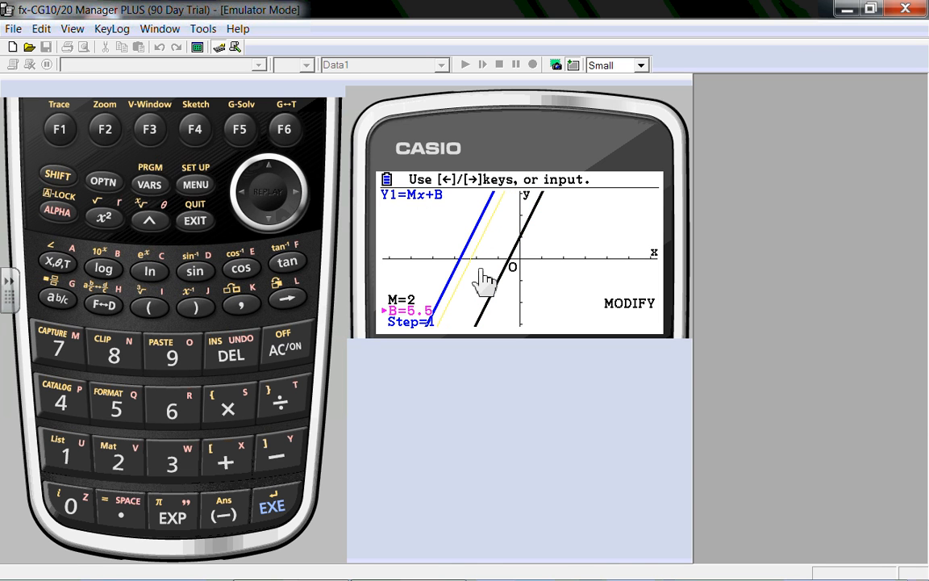
mouse_move(445, 229)
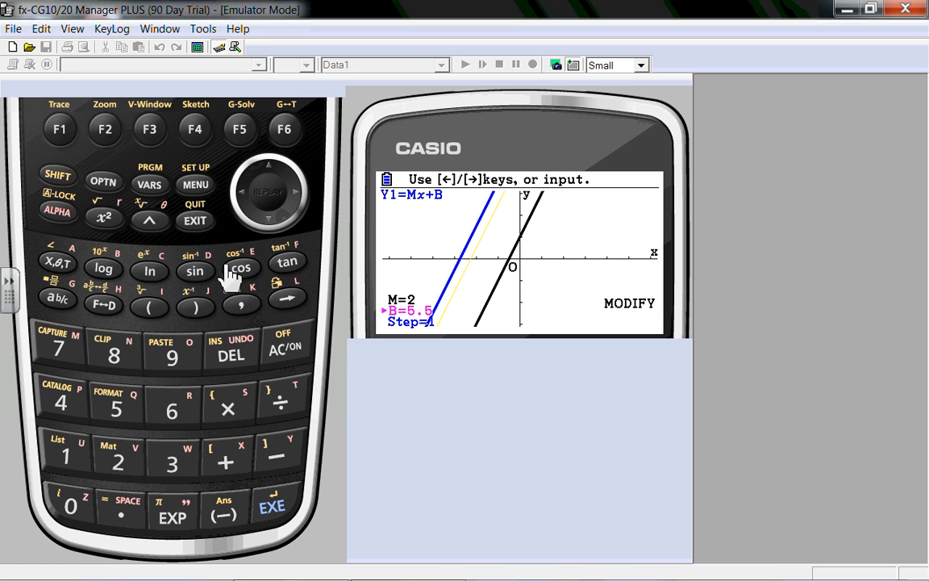
Exit Modify with B at 5.5 and return to the Dynamic Graph function list
left_click(193, 219)
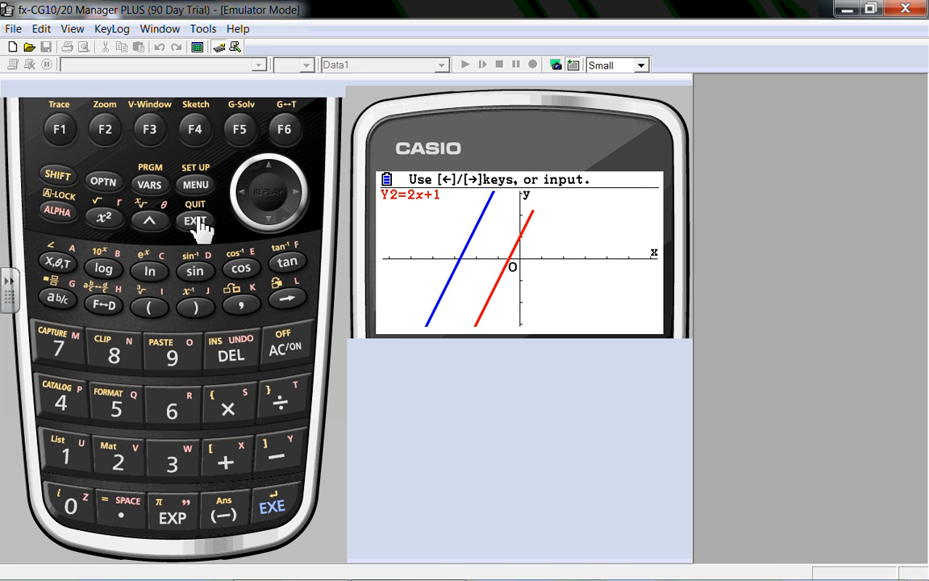
left_click(194, 223)
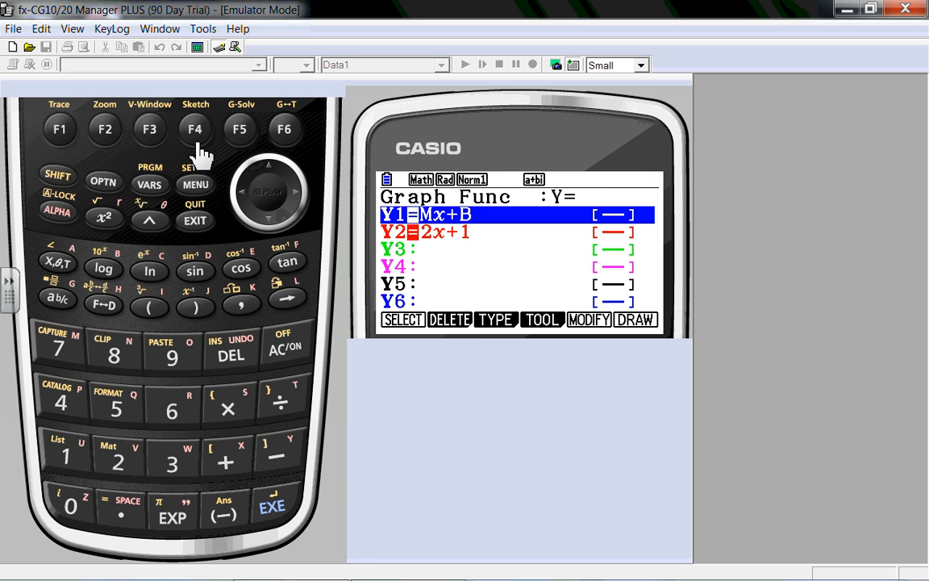
left_click(193, 129)
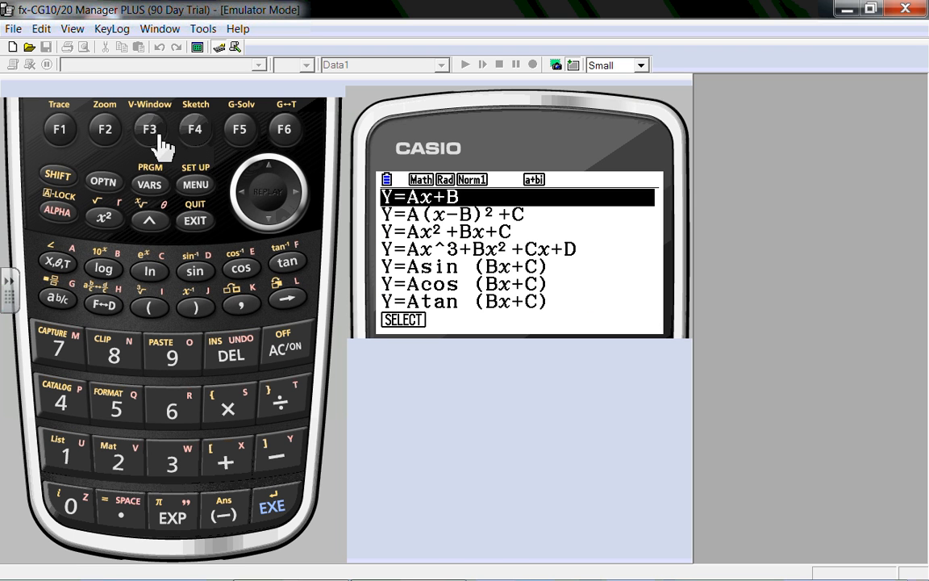
mouse_move(242, 267)
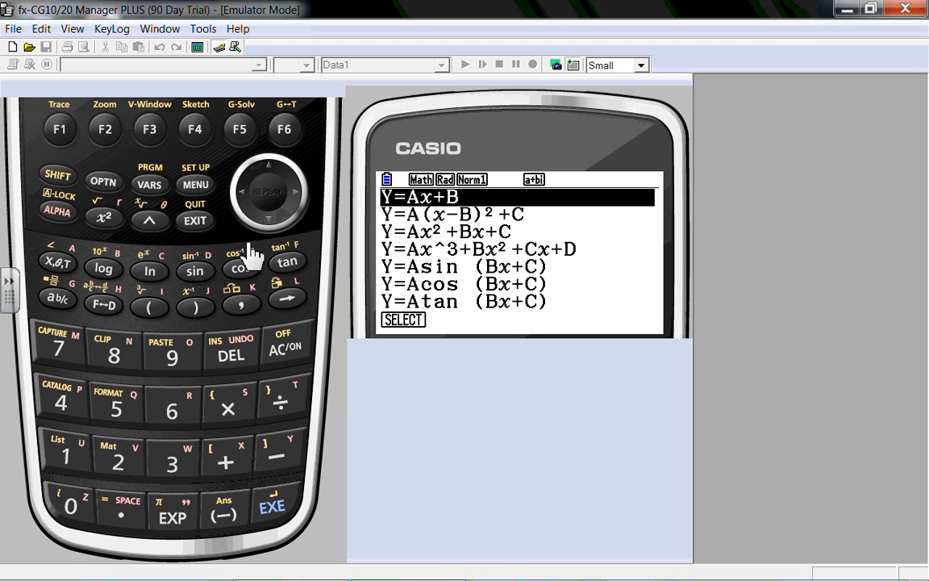
mouse_move(200, 229)
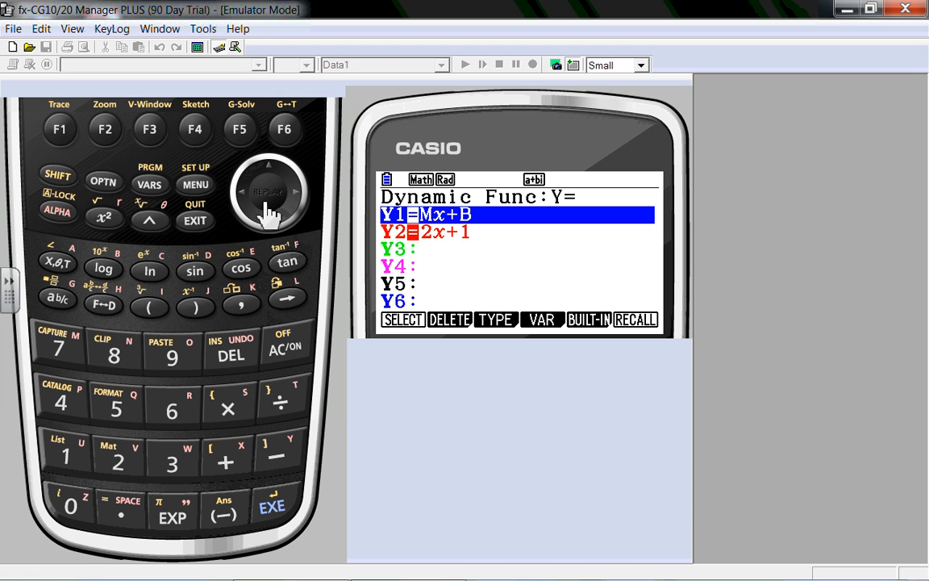
mouse_move(252, 139)
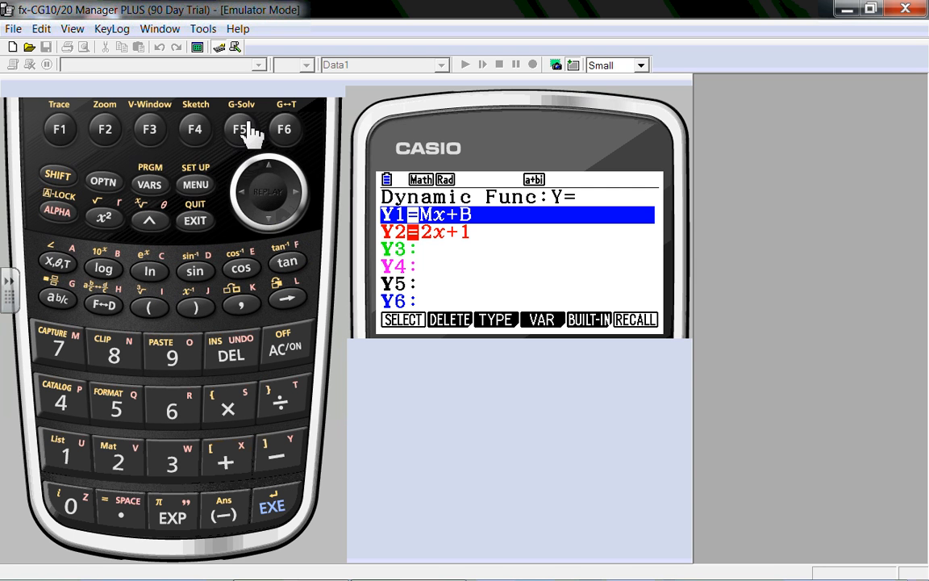
Choose the built-in quadratic A(x−B)²+C form for Y1
left_click(241, 129)
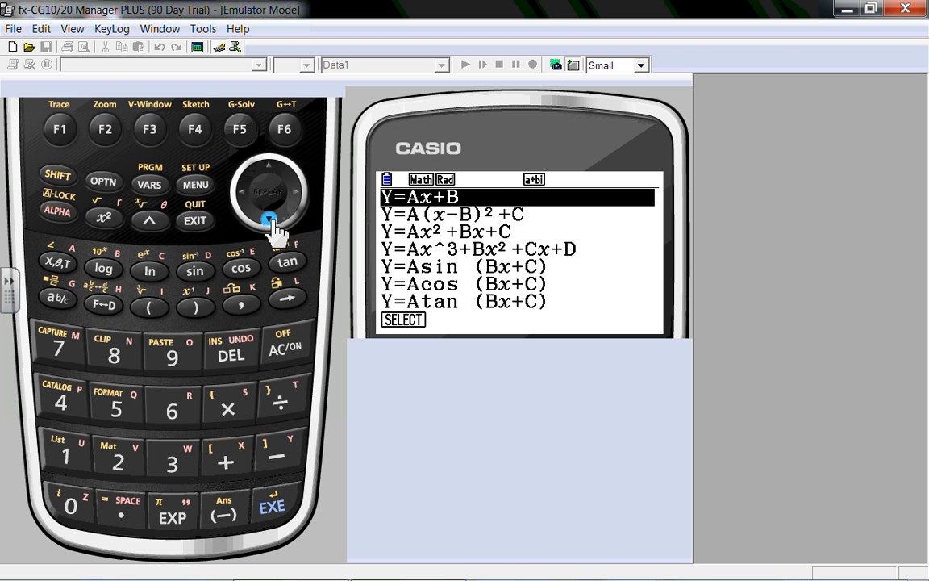
left_click(268, 219)
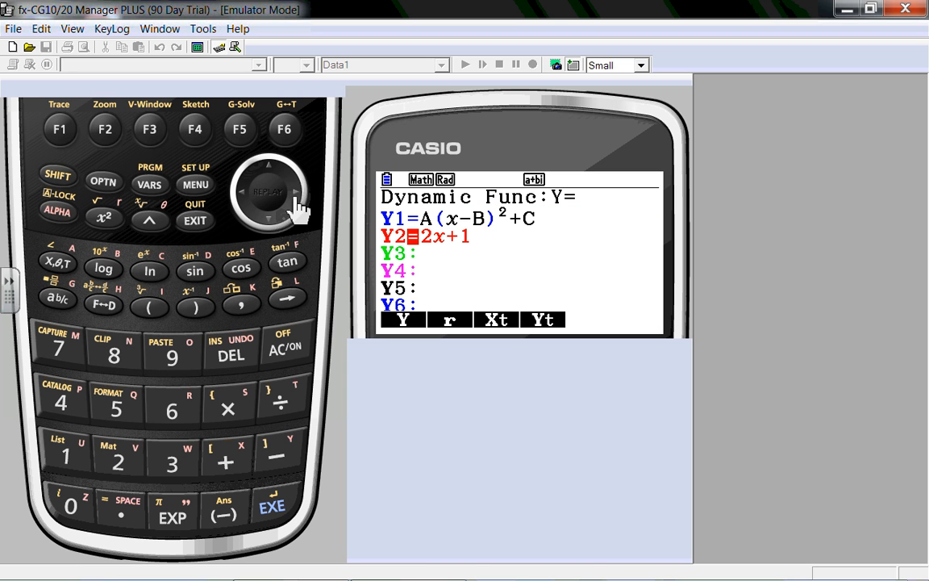
mouse_move(234, 299)
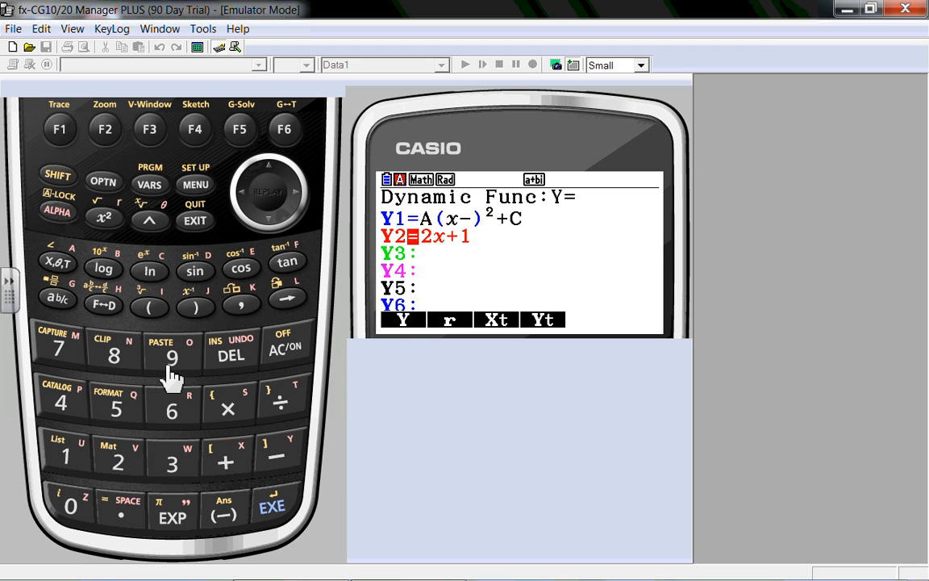
mouse_move(129, 323)
type("H")
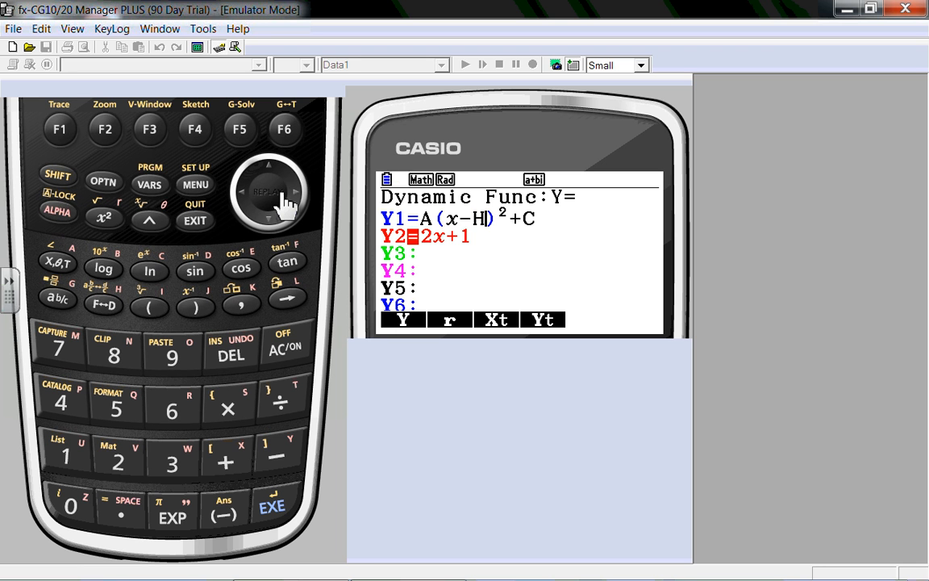
mouse_move(300, 195)
type("K")
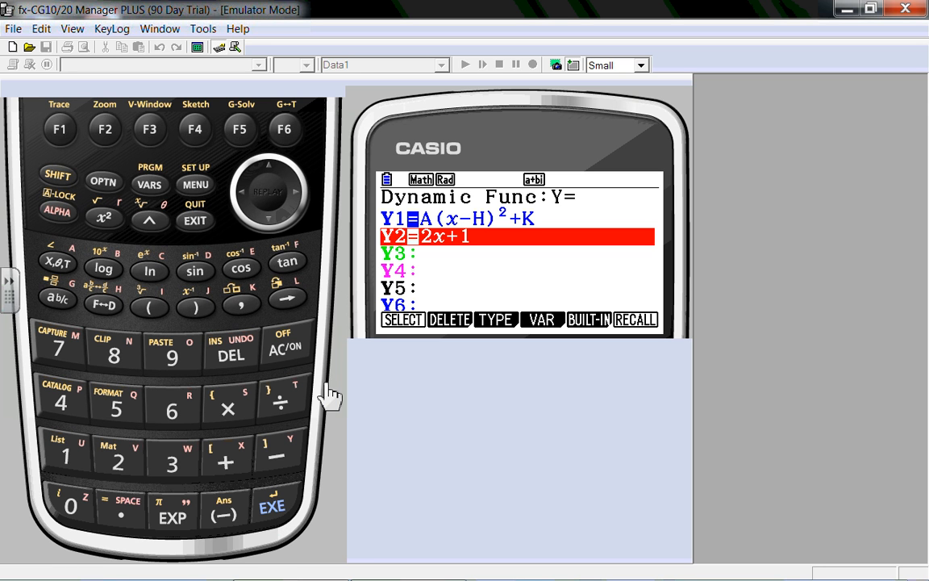
mouse_move(426, 378)
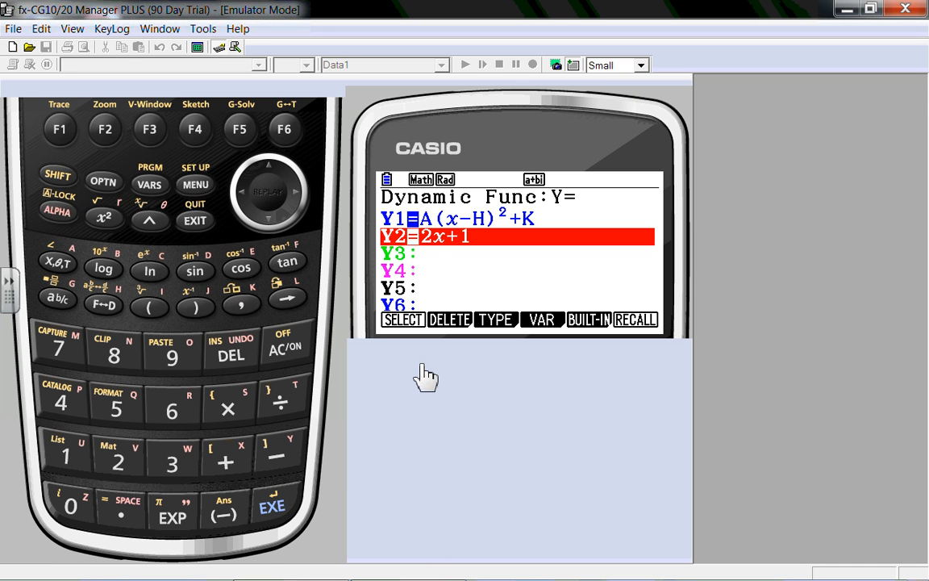
mouse_move(451, 315)
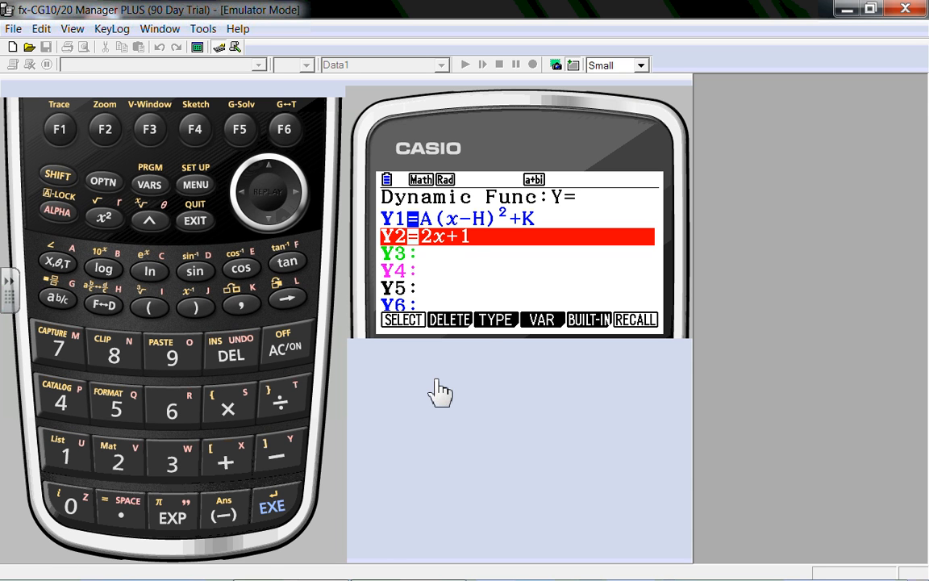
mouse_move(491, 351)
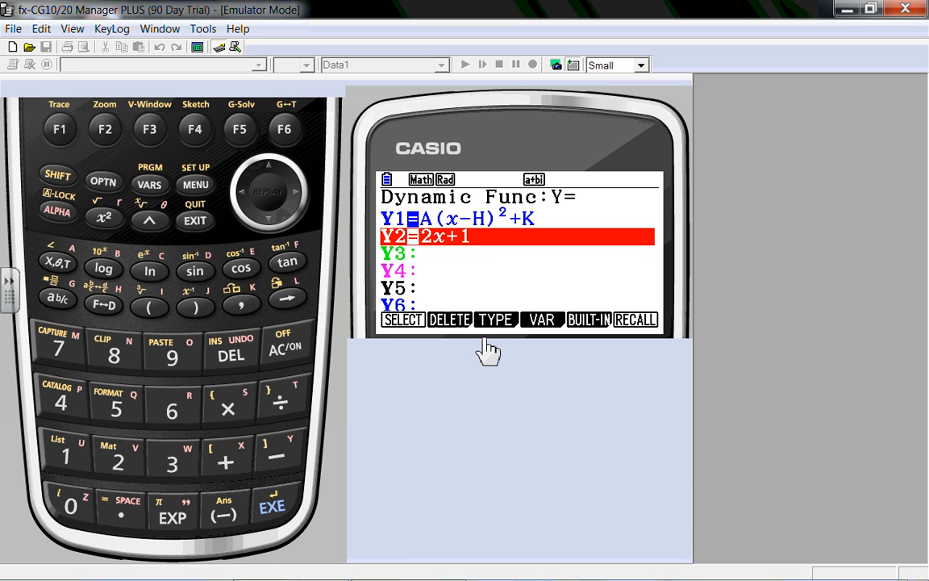